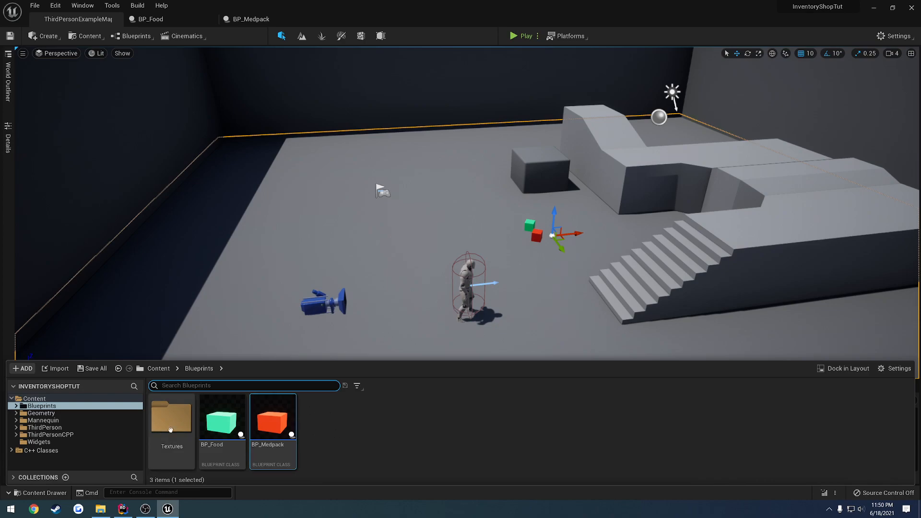
Open the W_UI widget blueprint from the Content Drawer's Widgets folder in the Widget Editor.
{"action": "left_click", "coordinate": [39, 441]}
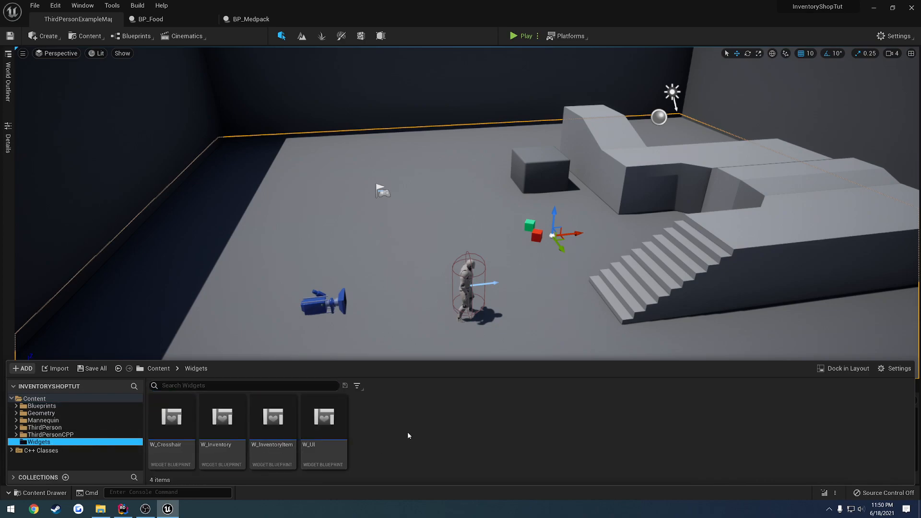
{"action": "mouse_move", "coordinate": [323, 417]}
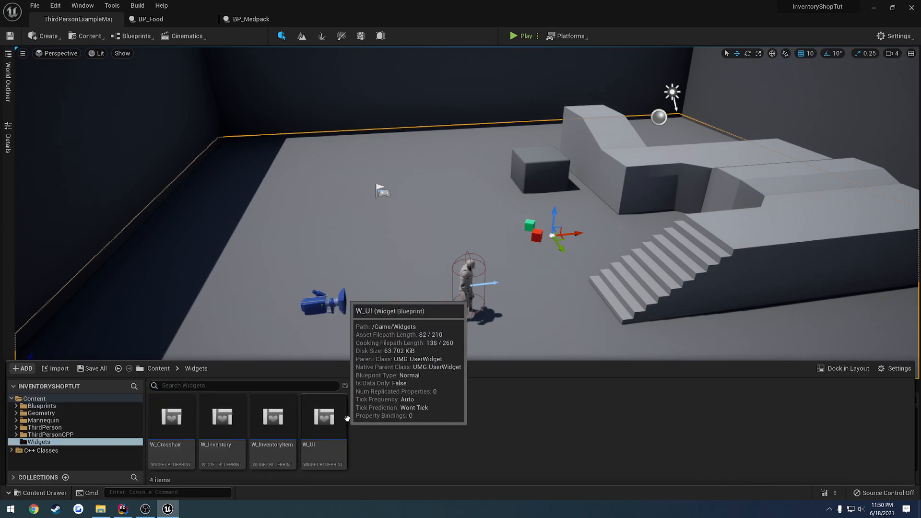
{"action": "left_click", "coordinate": [323, 417]}
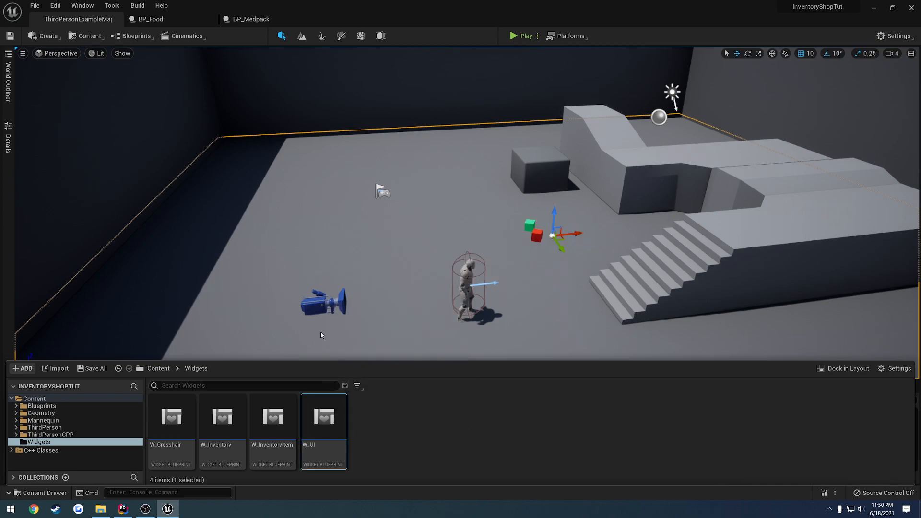
{"action": "double_click", "coordinate": [323, 416]}
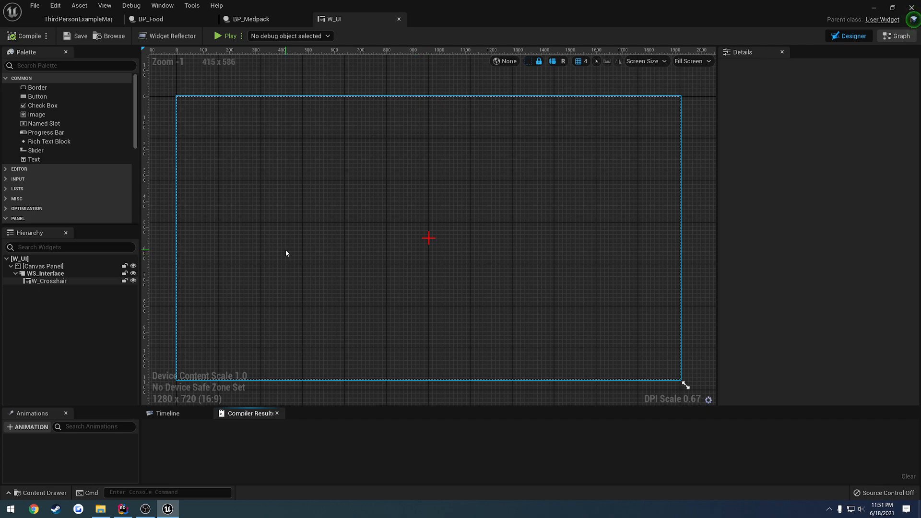
Open W_Crosshair from W_UI's hierarchy, rename and save it as W_HUD, and bring it forward.
{"action": "left_click", "coordinate": [50, 281]}
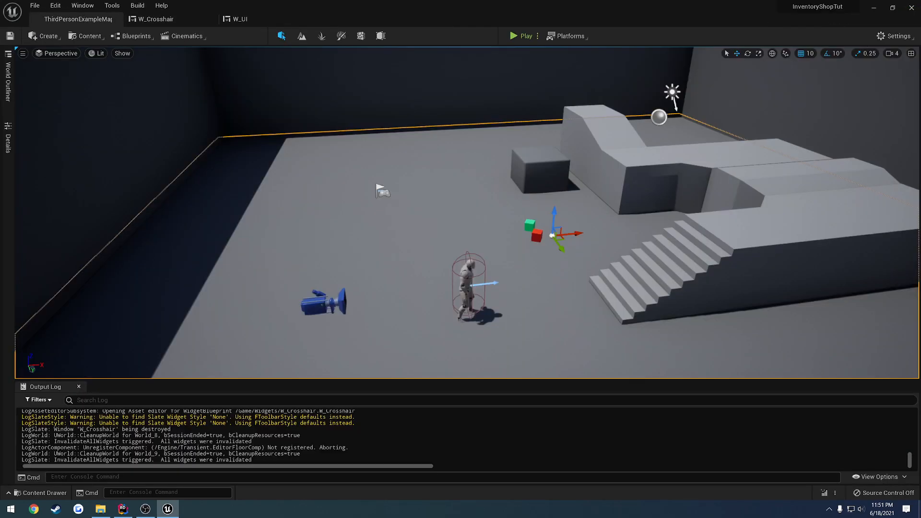
{"action": "left_click", "coordinate": [43, 492]}
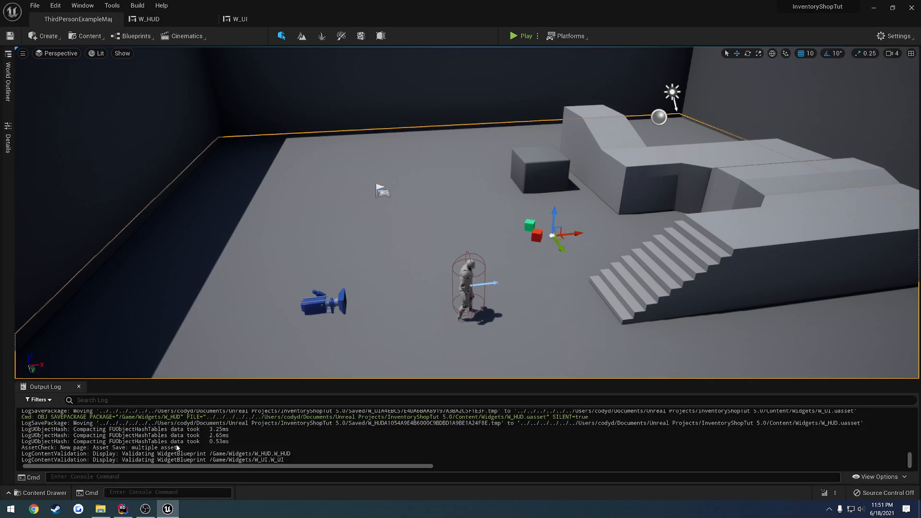
{"action": "left_click", "coordinate": [148, 19]}
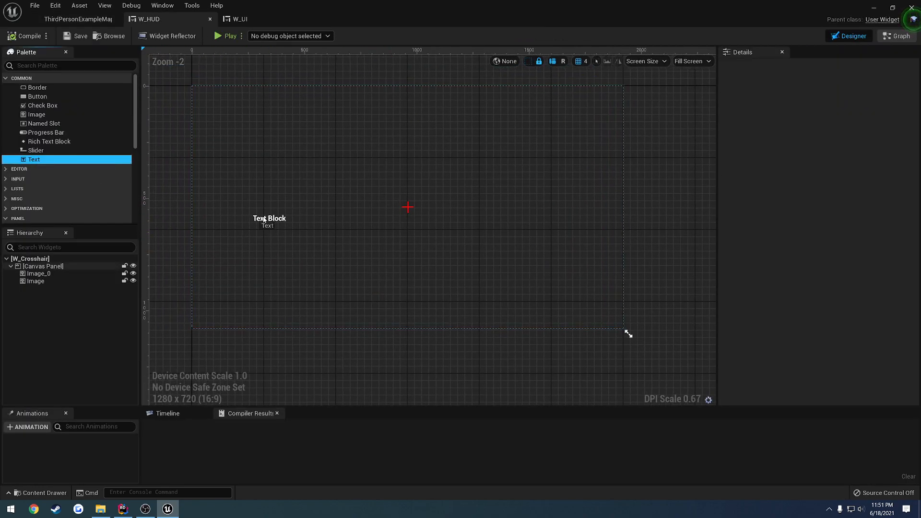
Place a bold size-24 'Food' text block on the W_HUD canvas and a copy below it.
{"action": "left_click_drag", "start_coordinate": [33, 160], "coordinate": [223, 197]}
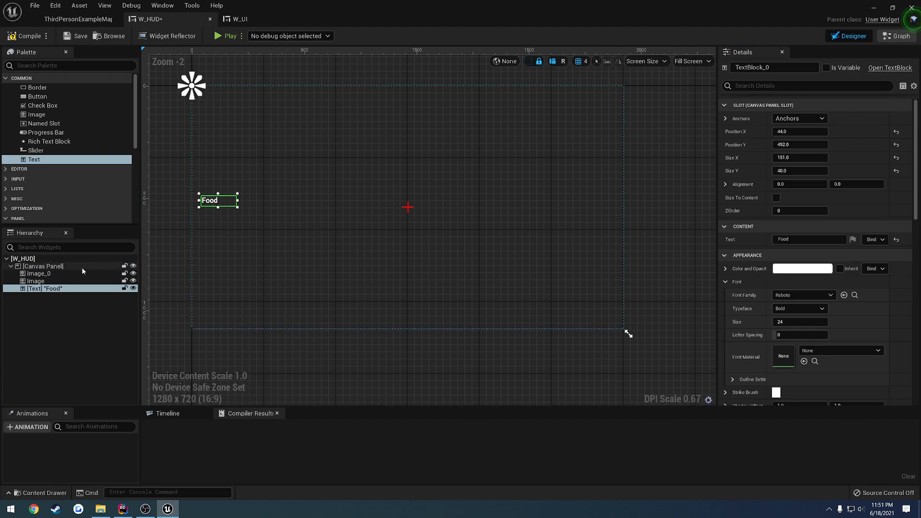
{"action": "left_click", "coordinate": [68, 303]}
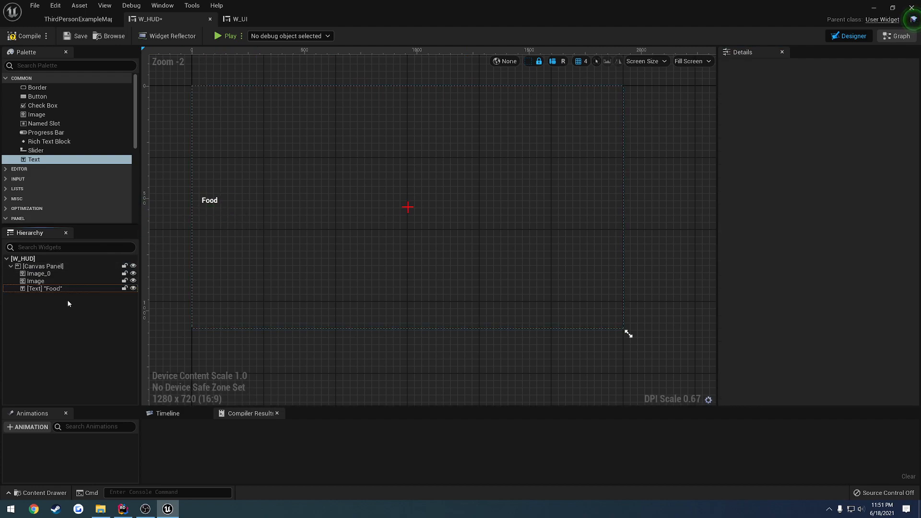
{"action": "left_click_drag", "start_coordinate": [33, 159], "coordinate": [206, 88]}
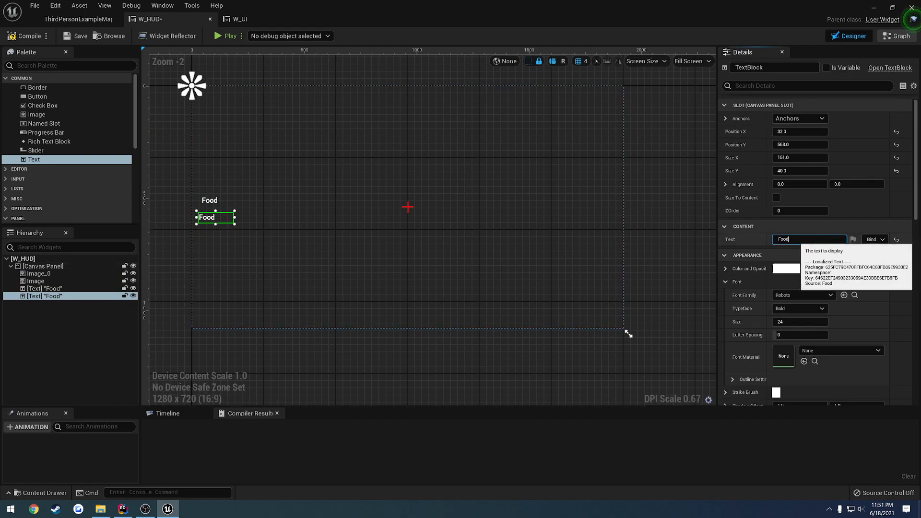
Change the copy's text to 'Health' and set the labels' alignment values to 0.5 and -1.0.
{"action": "type", "text": "Health"}
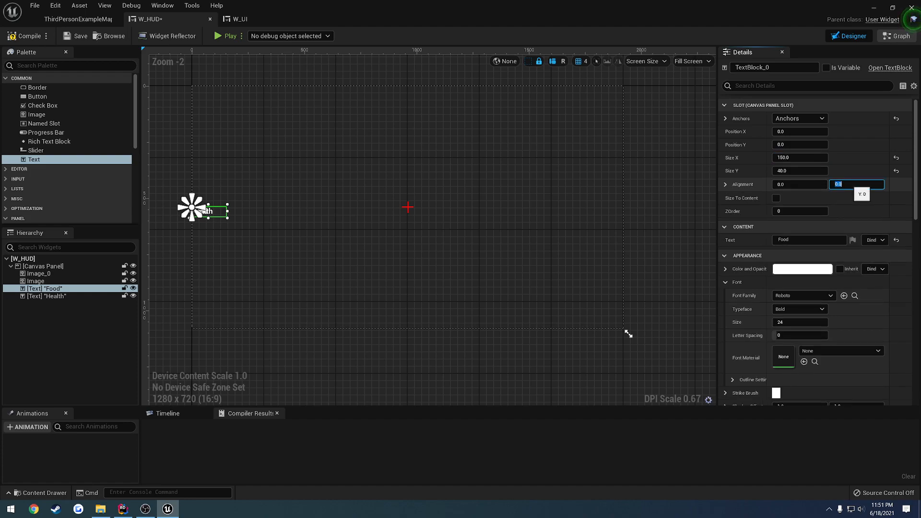
{"action": "type", "text": "0.5"}
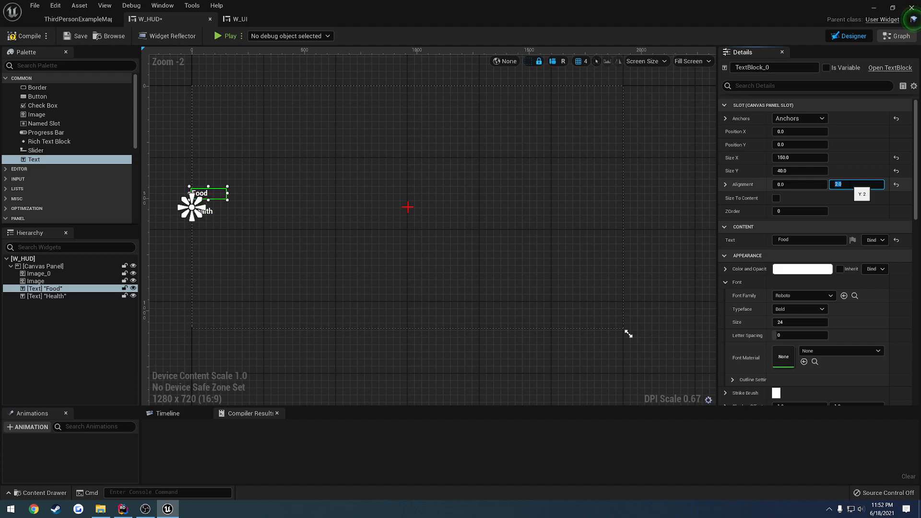
{"action": "left_click", "coordinate": [46, 296]}
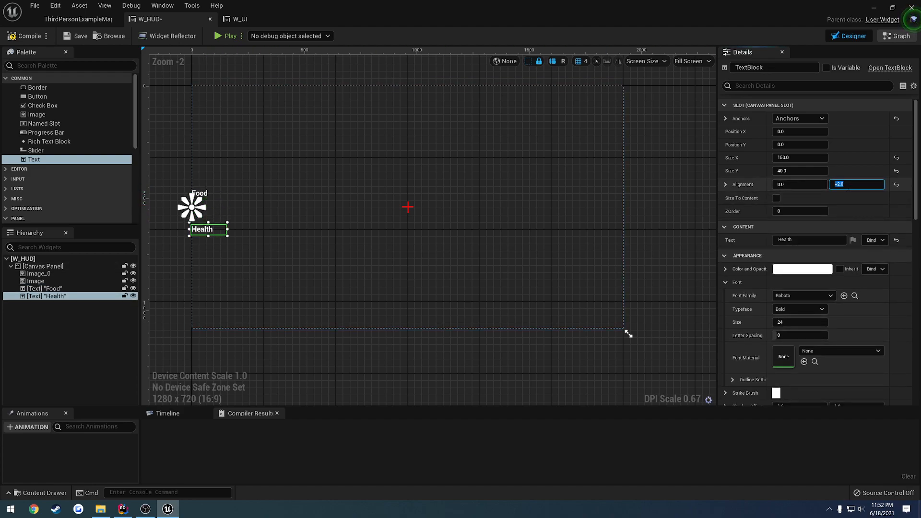
{"action": "left_click", "coordinate": [42, 288]}
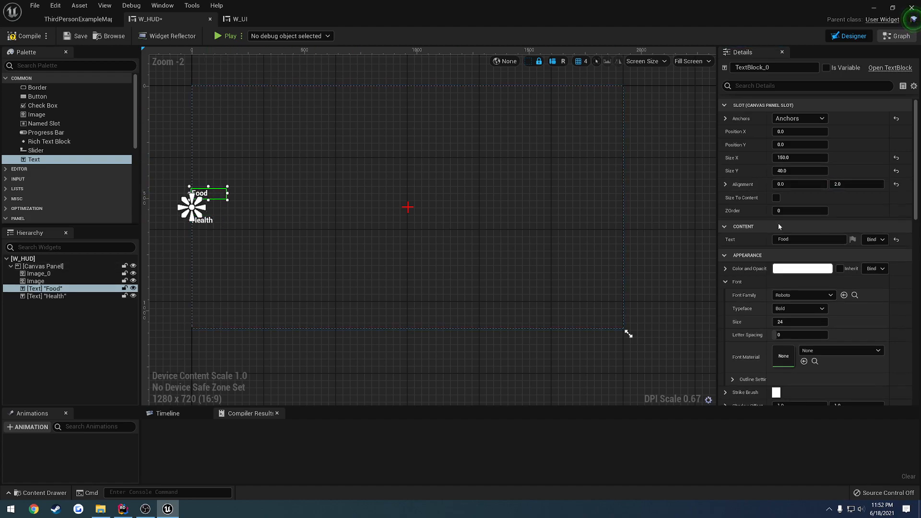
{"action": "type", "text": "-1.0"}
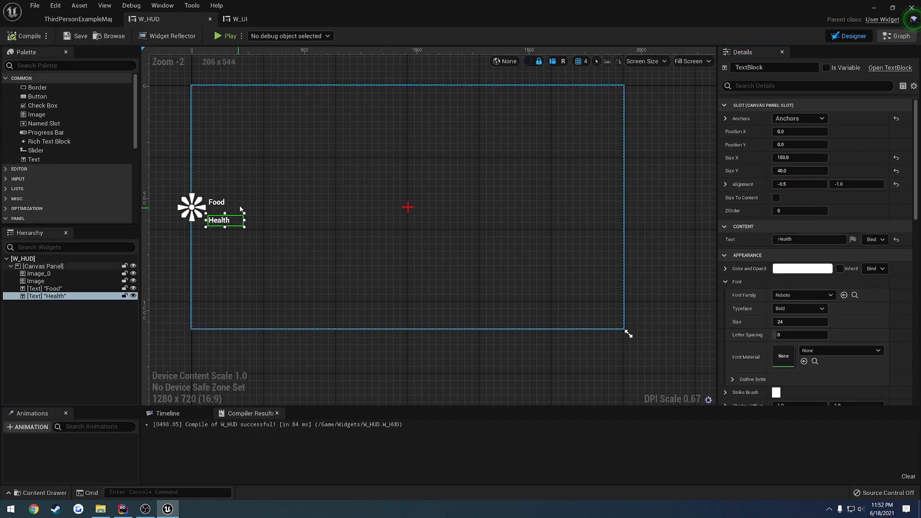
Rename the text blocks TB_Health and TB_Food as variables and open the event graph.
{"action": "double_click", "coordinate": [774, 67]}
{"action": "type", "text": "TB_Health"}
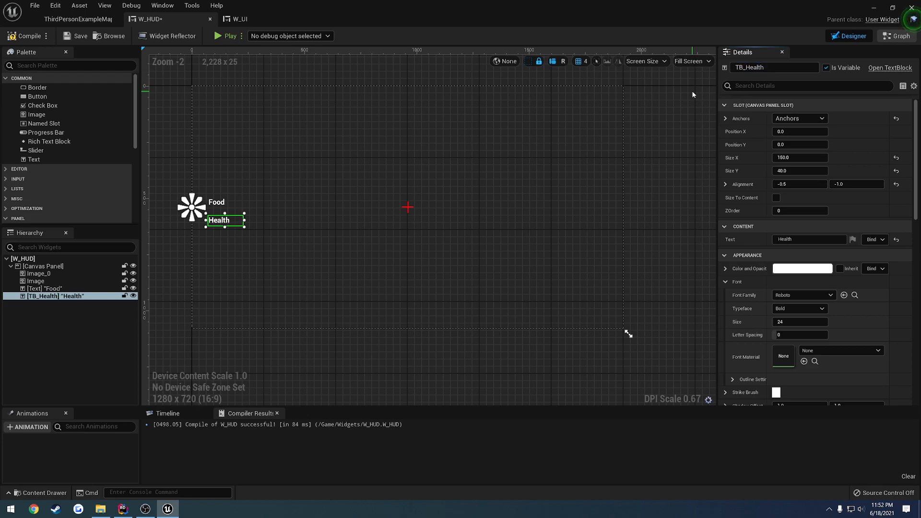
{"action": "left_click", "coordinate": [44, 289]}
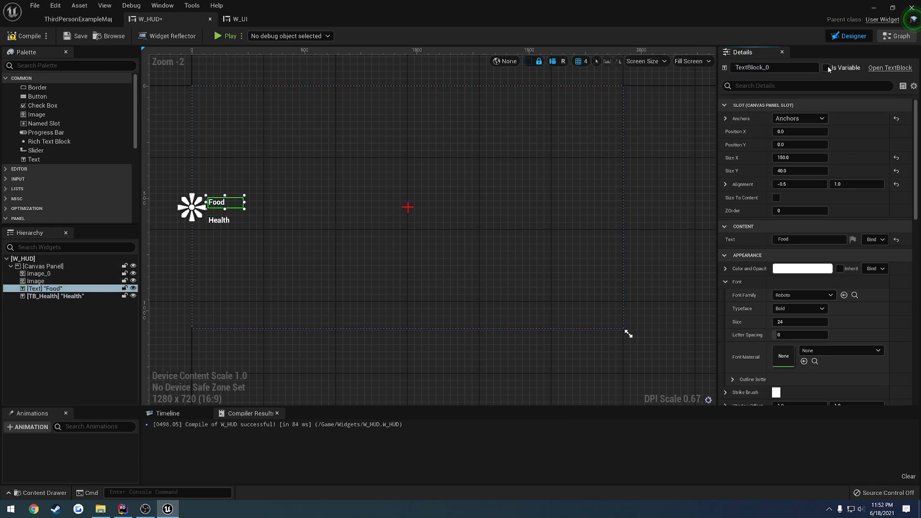
{"action": "type", "text": "TB_Food"}
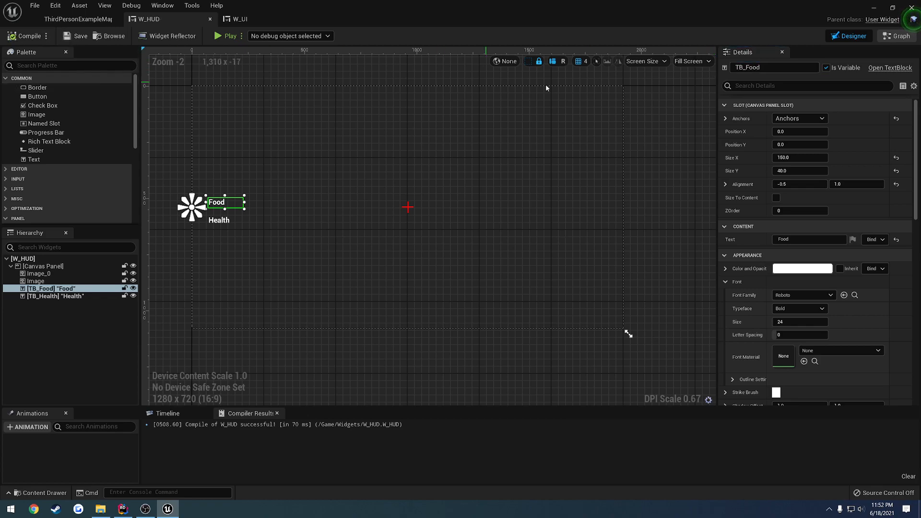
{"action": "left_click", "coordinate": [897, 36]}
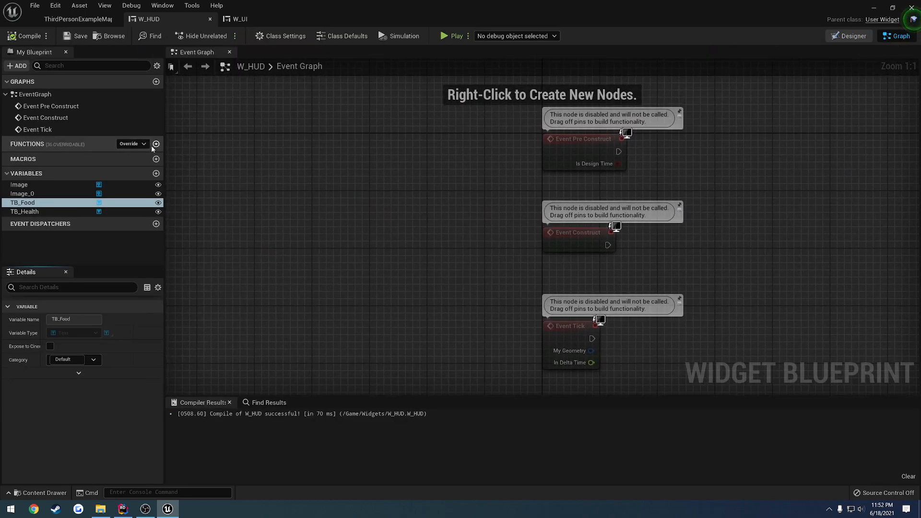
Add an Update Stats function to W_HUD with float inputs Food and Health.
{"action": "left_click", "coordinate": [157, 144]}
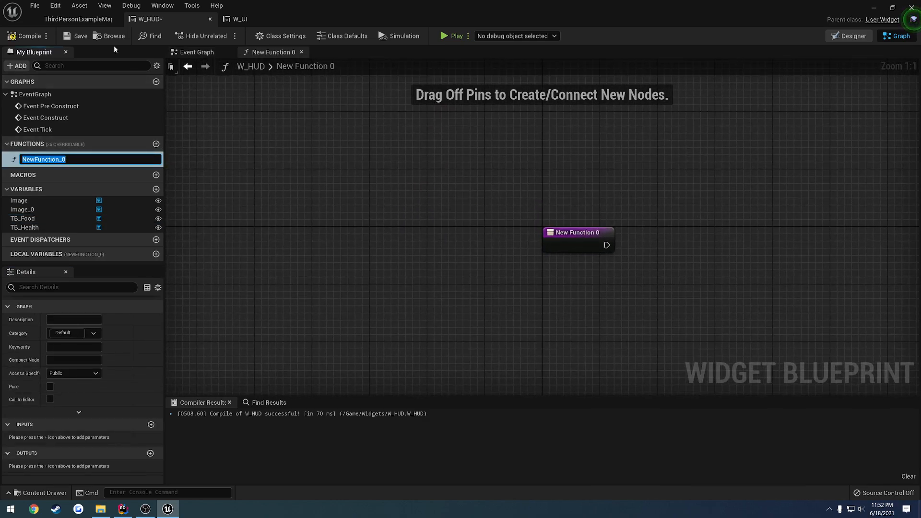
{"action": "mouse_move", "coordinate": [265, 166]}
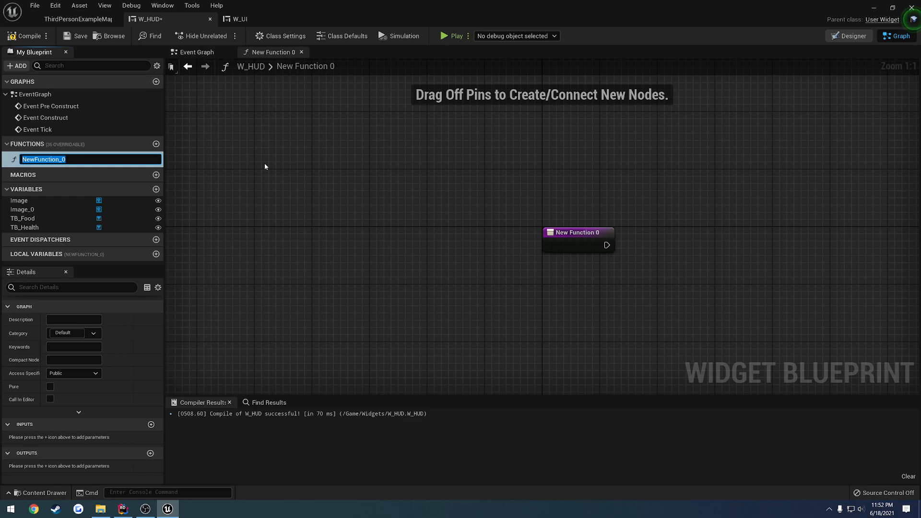
{"action": "type", "text": "Update Stats"}
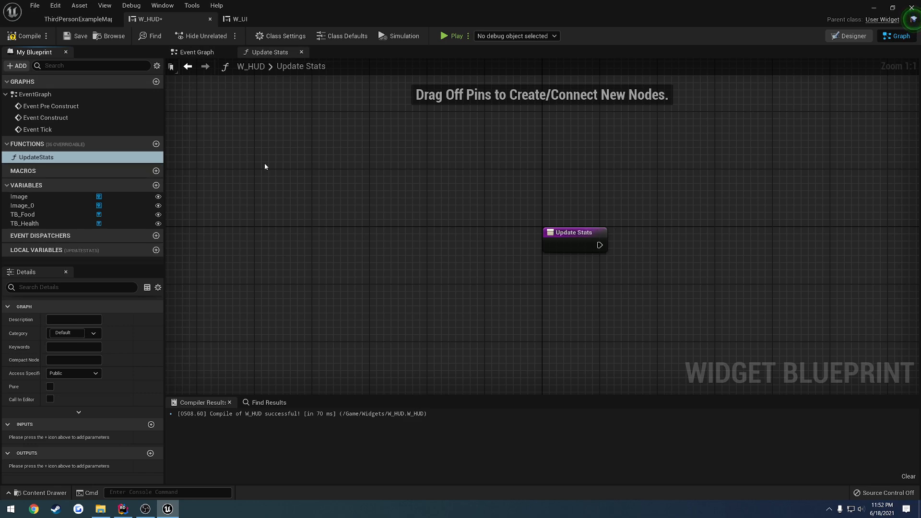
{"action": "left_click_drag", "start_coordinate": [574, 232], "coordinate": [369, 177]}
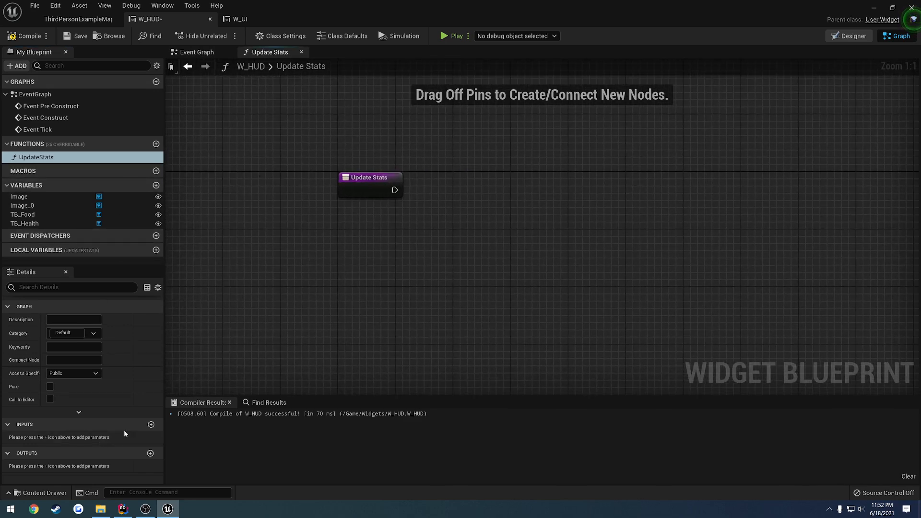
{"action": "left_click", "coordinate": [151, 424]}
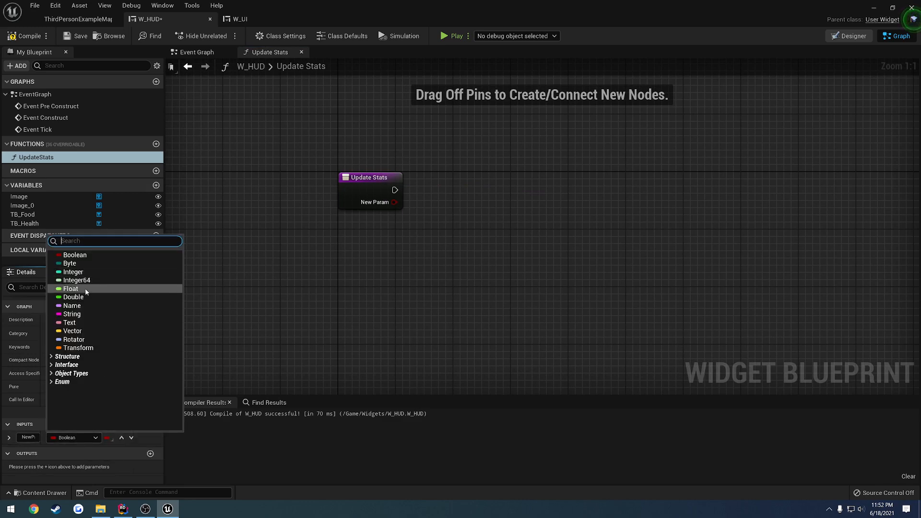
{"action": "left_click", "coordinate": [70, 288]}
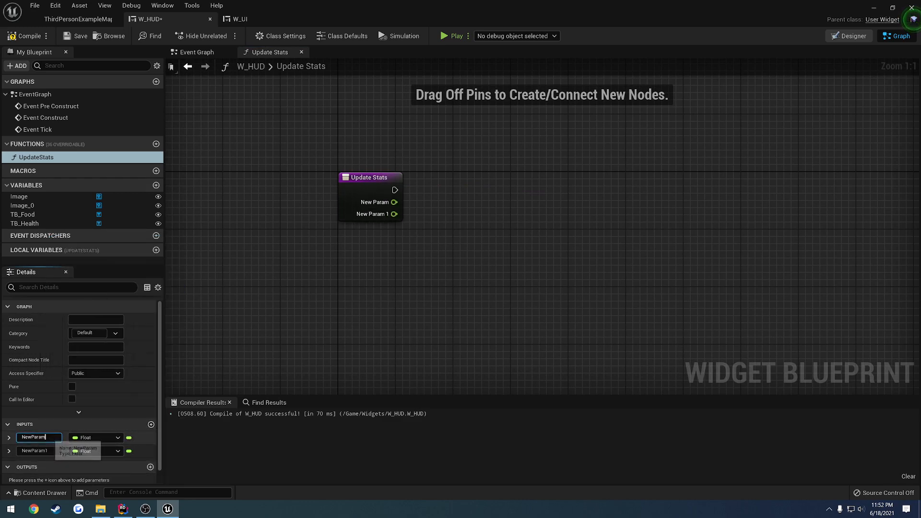
{"action": "type", "text": "Food"}
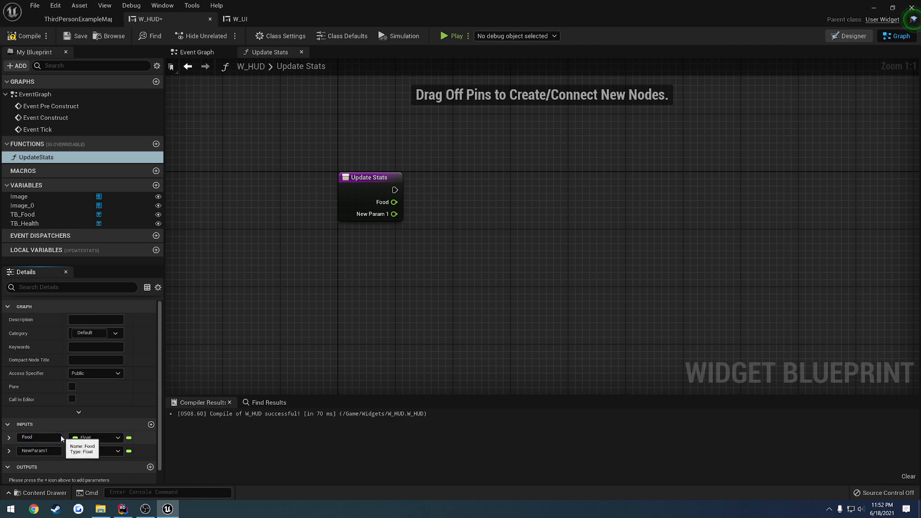
{"action": "type", "text": "Health"}
{"action": "type", "text": "set"}
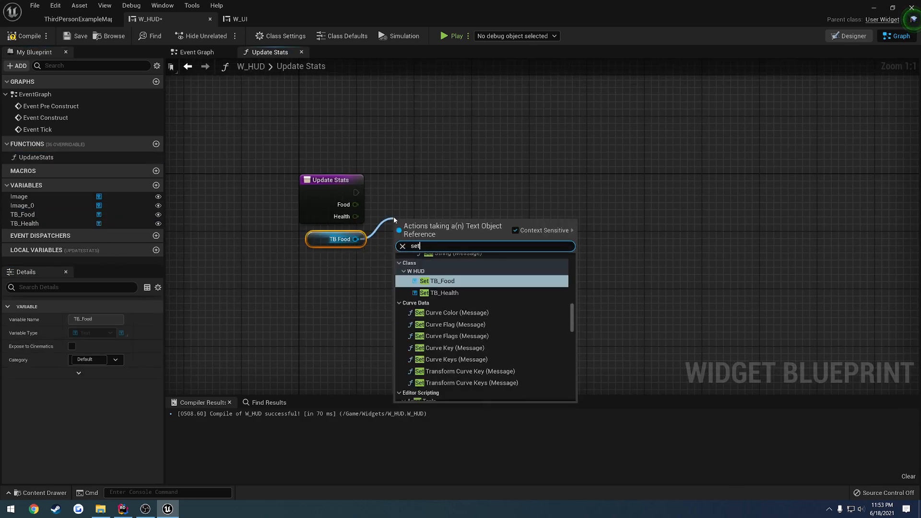
Feed Food and Health through ToText into SetText on TB_Food and TB_Health, then compile.
{"action": "left_click", "coordinate": [438, 280]}
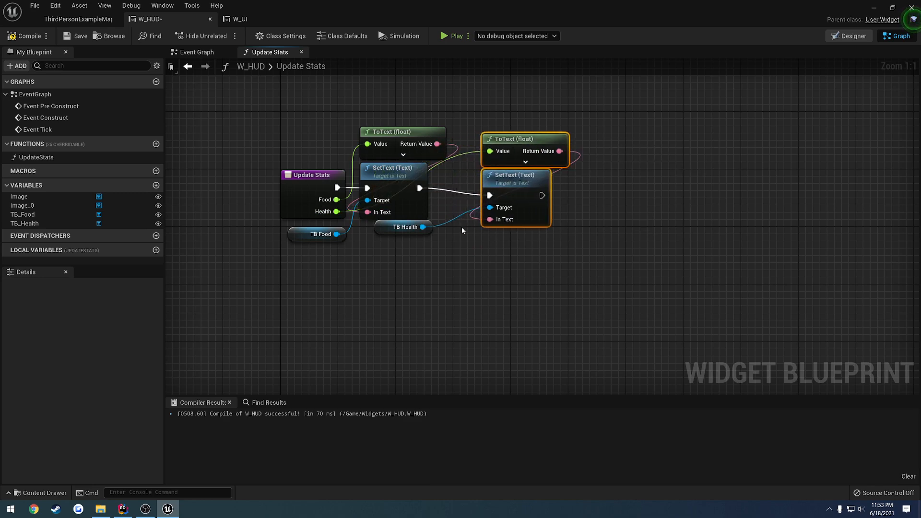
{"action": "left_click", "coordinate": [320, 226]}
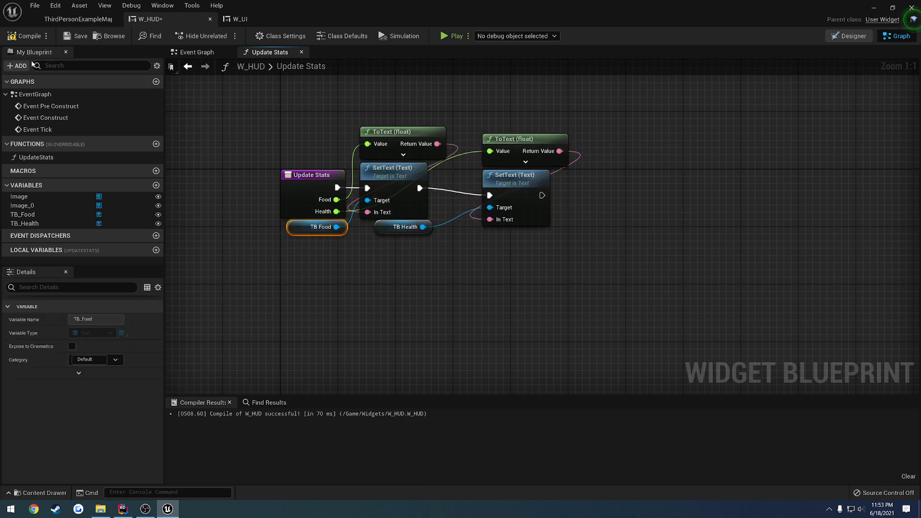
{"action": "mouse_move", "coordinate": [77, 19]}
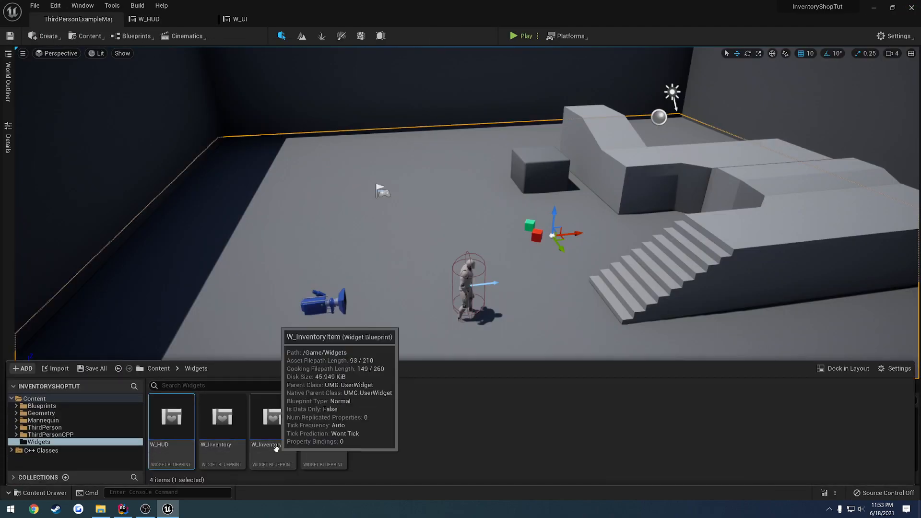
Rename W_UI's W_Crosshair child to W_HUD as a variable, then compile and save W_UI.
{"action": "left_click", "coordinate": [238, 19]}
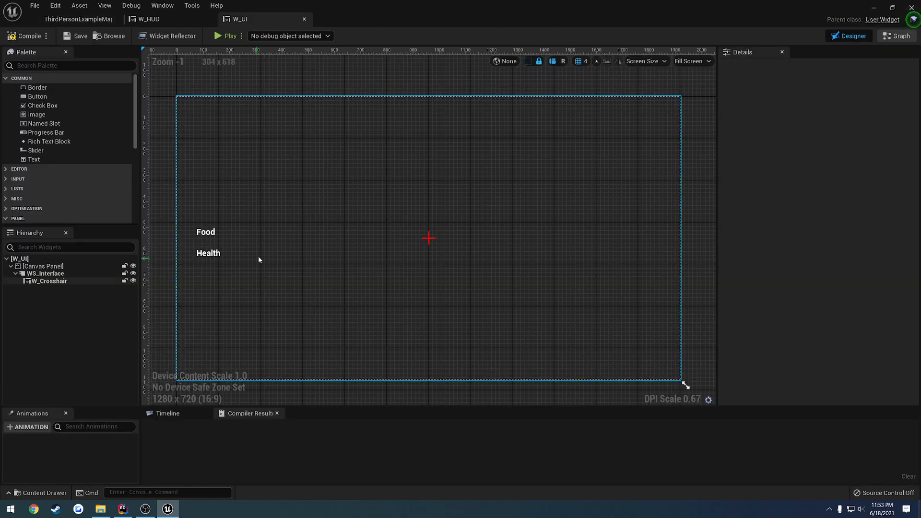
{"action": "left_click", "coordinate": [49, 281]}
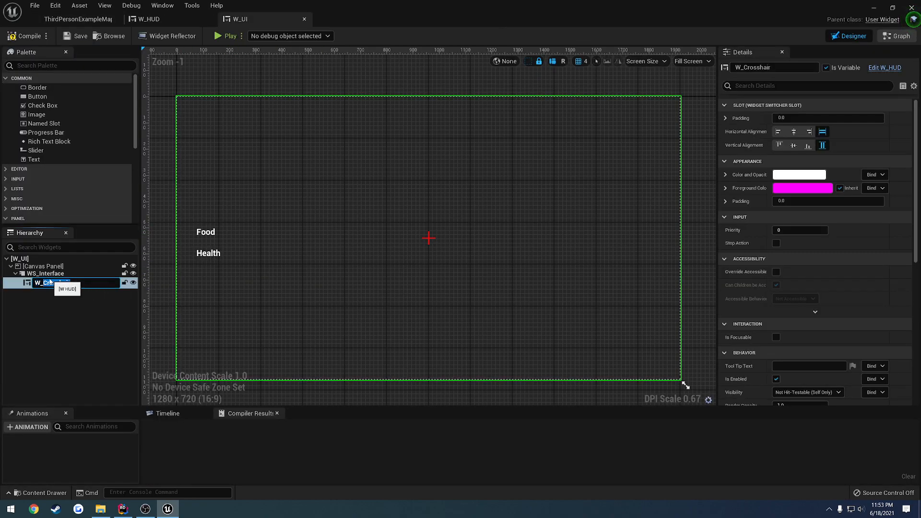
{"action": "left_click", "coordinate": [78, 36]}
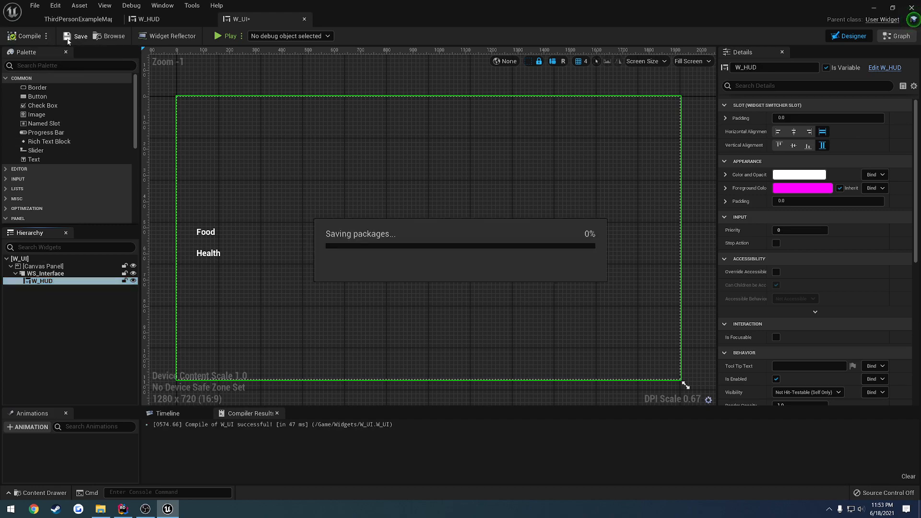
{"action": "left_click", "coordinate": [896, 36]}
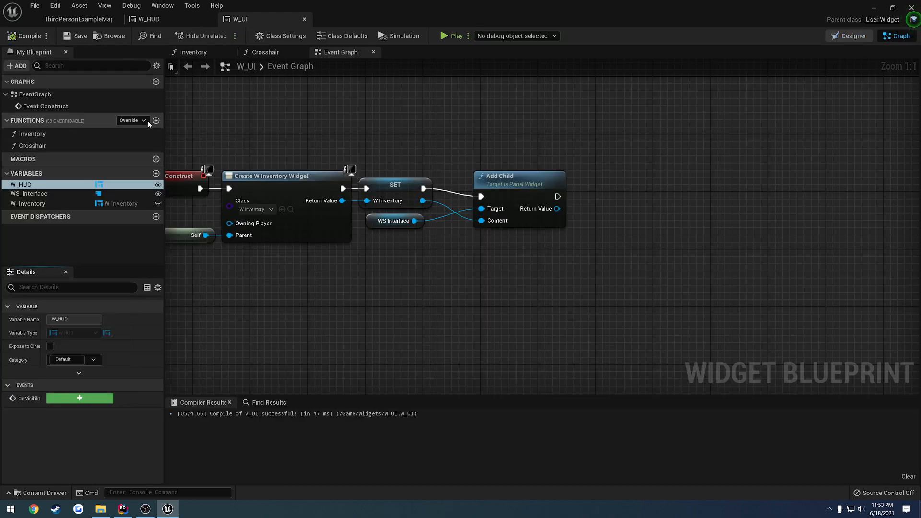
Add an UpdateStats function to W_UI that calls Update Stats on the W_HUD reference.
{"action": "left_click", "coordinate": [156, 120]}
{"action": "type", "text": "UpdateStats"}
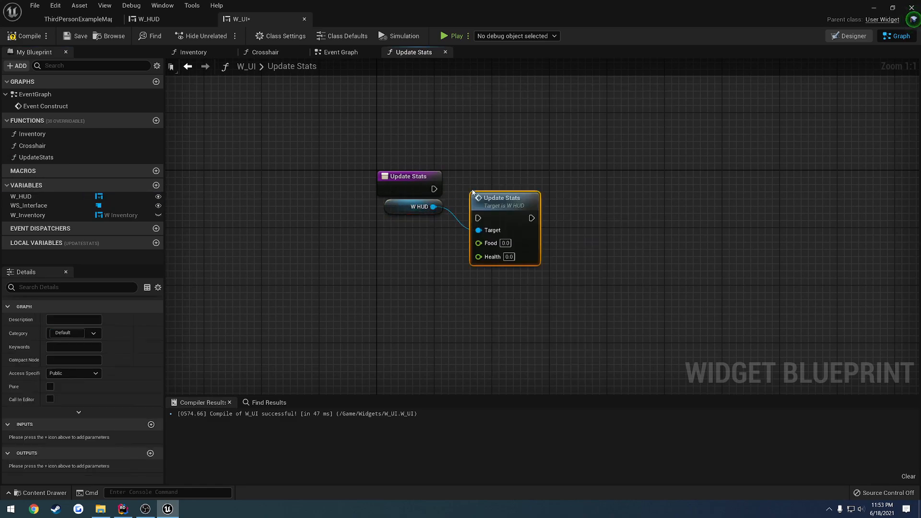
{"action": "left_click", "coordinate": [411, 206]}
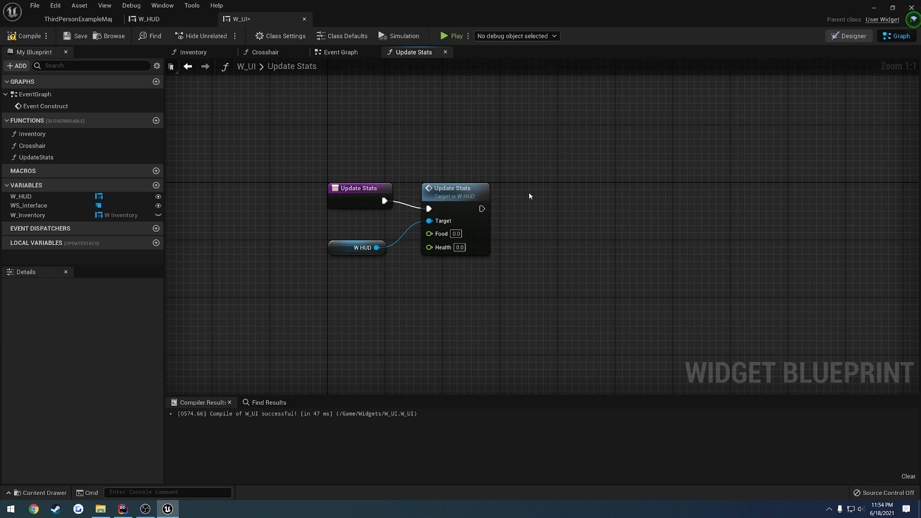
{"action": "mouse_move", "coordinate": [465, 238]}
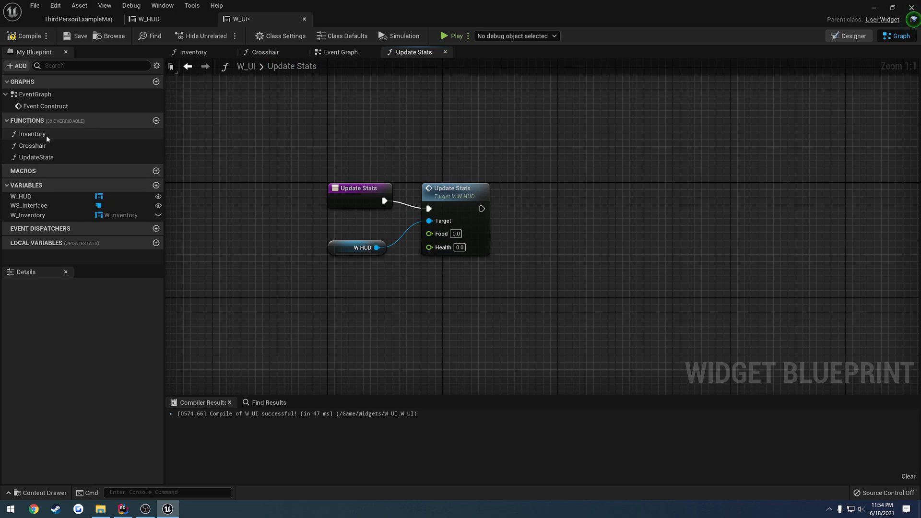
Add two float inputs to W_UI's UpdateStats and name the first one Food.
{"action": "left_click", "coordinate": [37, 157]}
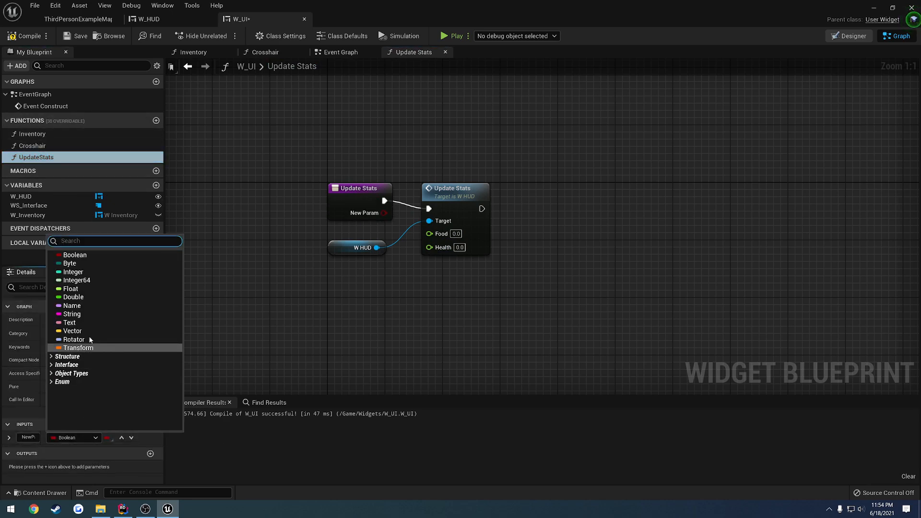
{"action": "left_click", "coordinate": [71, 289]}
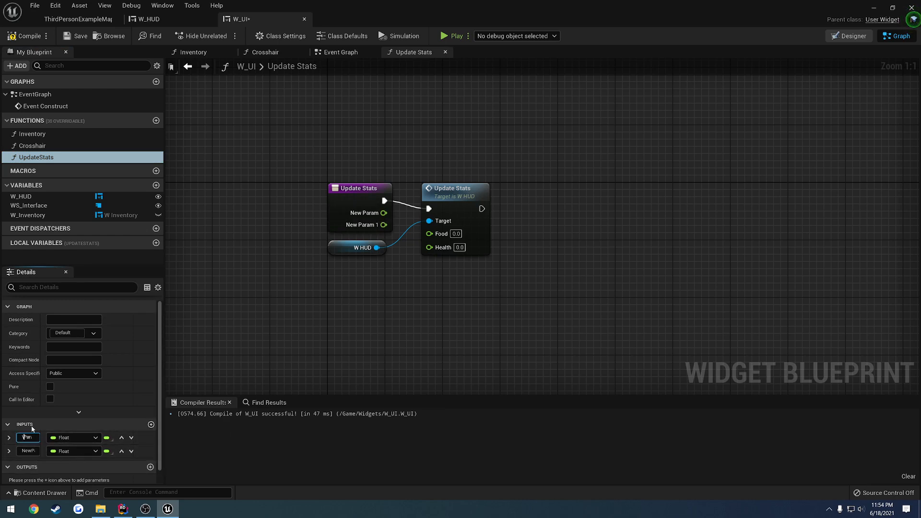
{"action": "type", "text": "Food"}
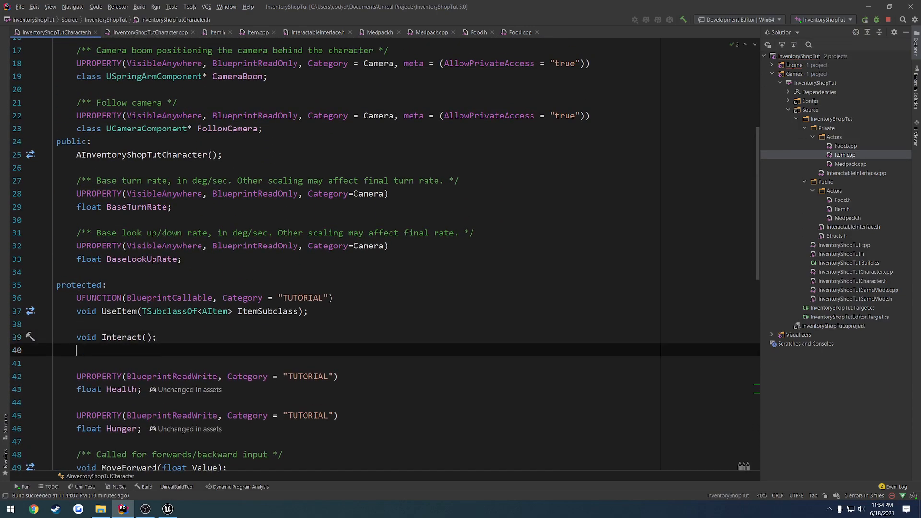
Declare UFUNCTION(BlueprintImplementableEvent, Category="TUTORIAL") void UpdateStats(float Hunger, float Health) in the header.
{"action": "type", "text": "UFUNCTION("}
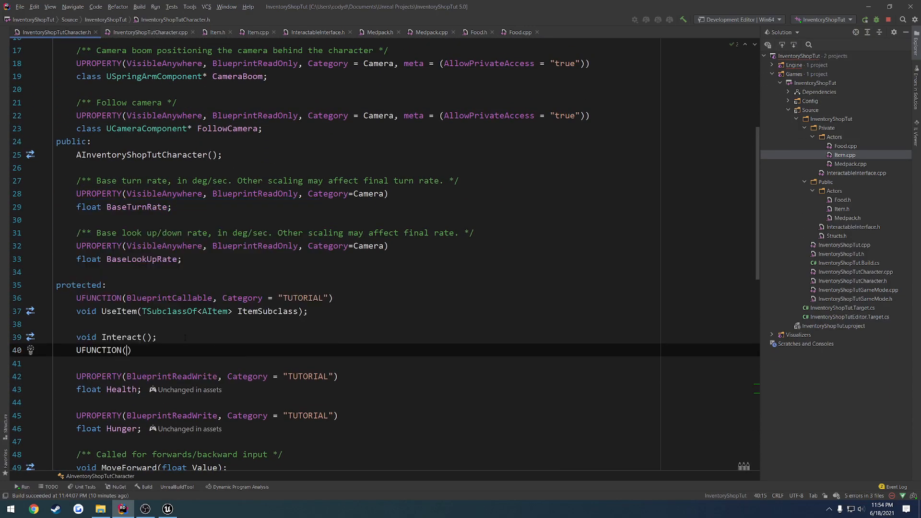
{"action": "type", "text": "BlueprintImplementableEvent"}
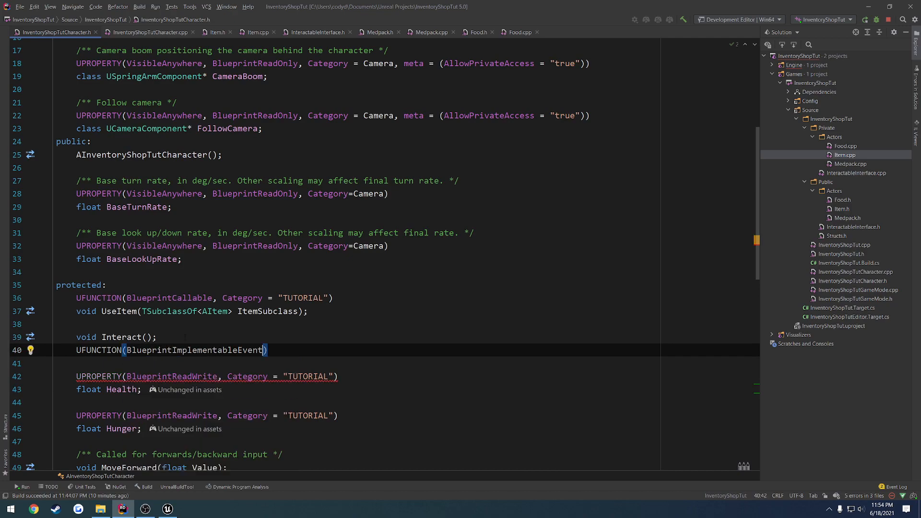
{"action": "type", "text": ", Category = \""}
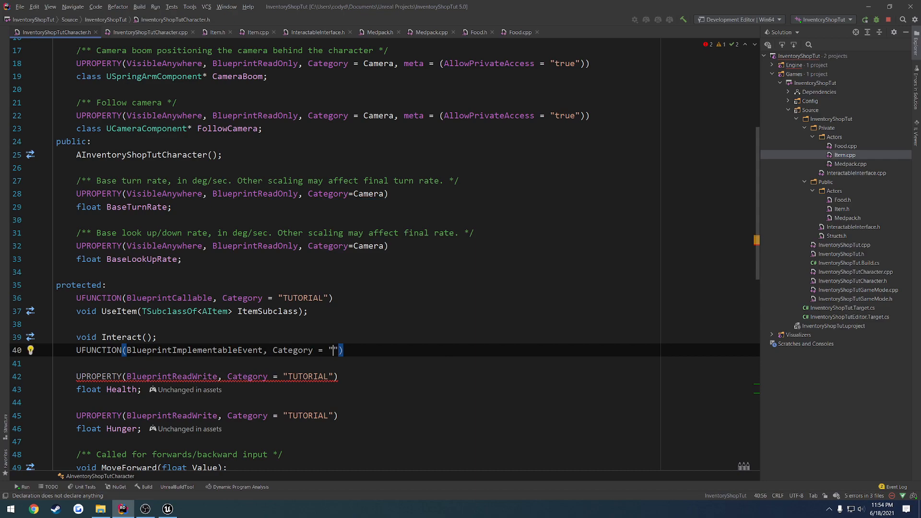
{"action": "type", "text": "TUTORIAL"}
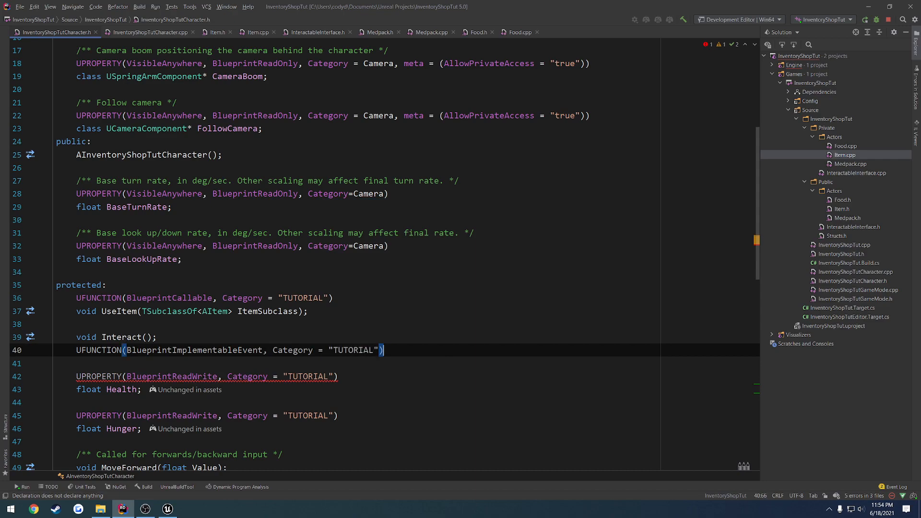
{"action": "type", "text": "void UpdateStats("}
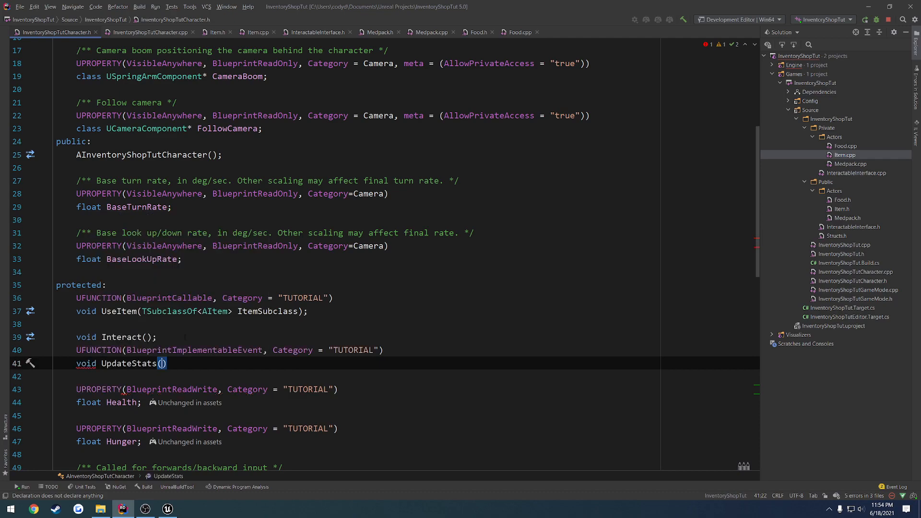
{"action": "type", "text": "float Hunger,"}
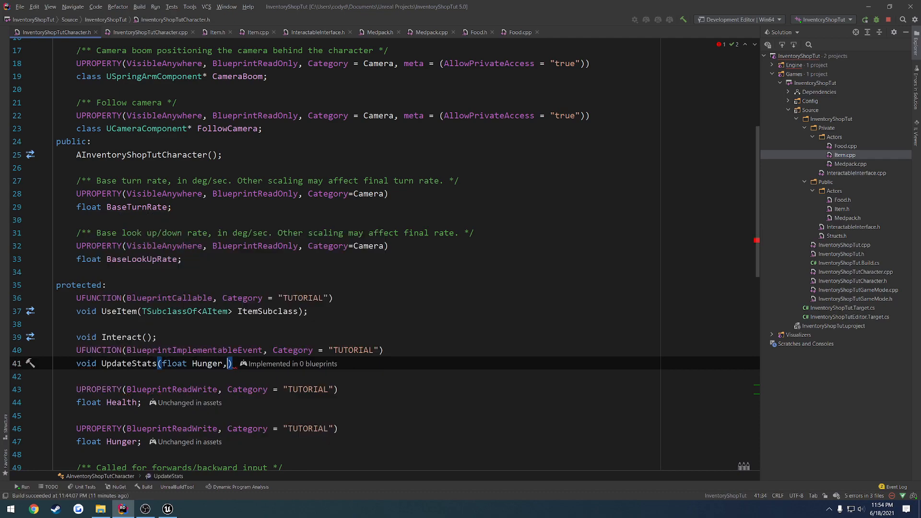
{"action": "type", "text": "float Health"}
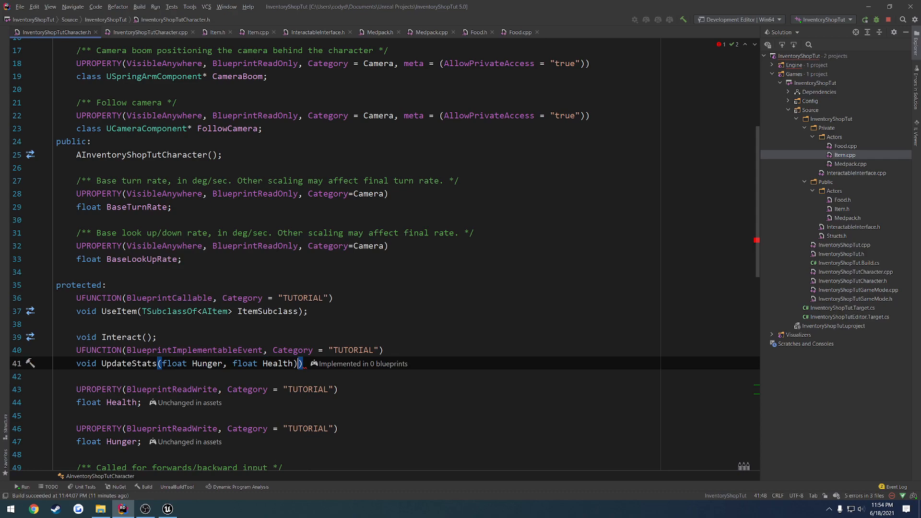
{"action": "double_click", "coordinate": [128, 363]}
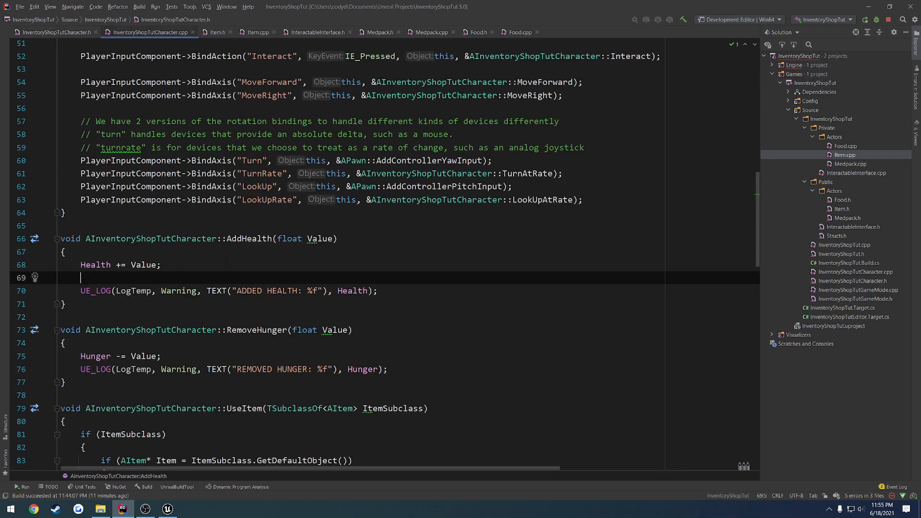
Insert UpdateStats(Hunger, Health); after the value updates in AddHealth and RemoveHunger.
{"action": "type", "text": "UpdateStats()"}
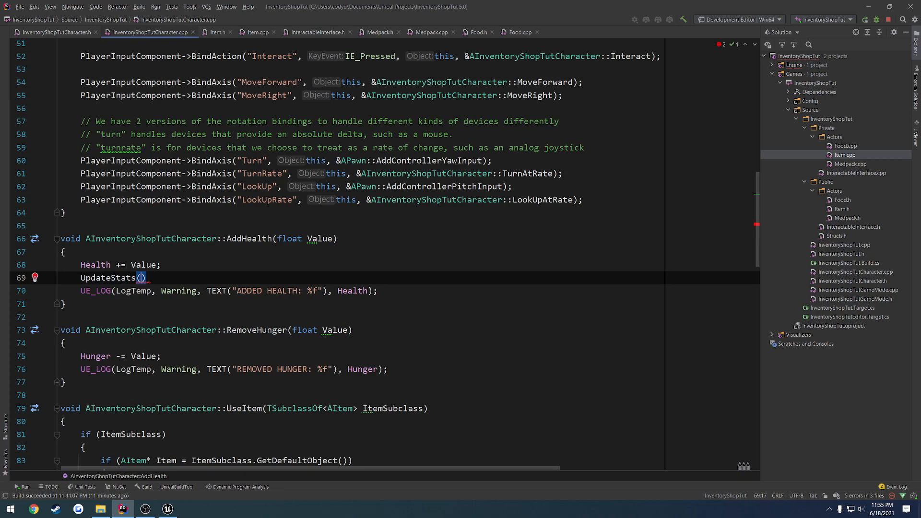
{"action": "type", "text": "Hunger, Health"}
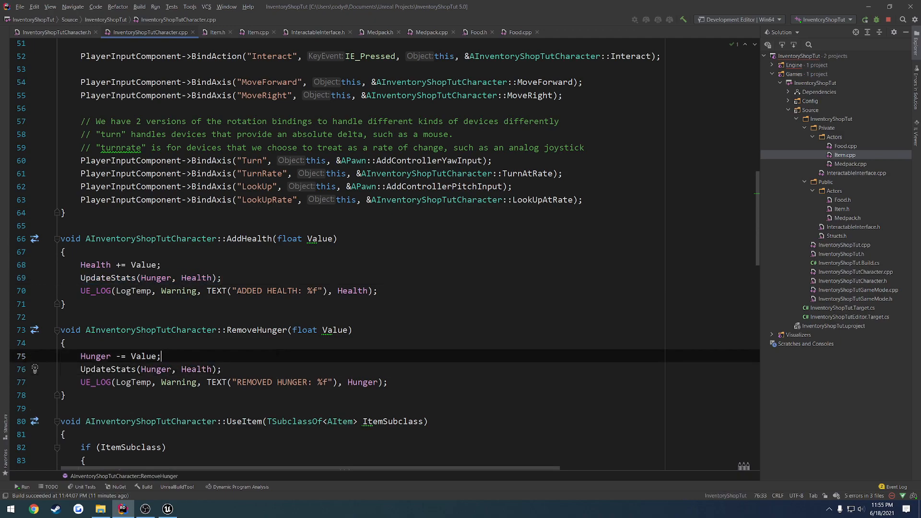
{"action": "left_click", "coordinate": [160, 356]}
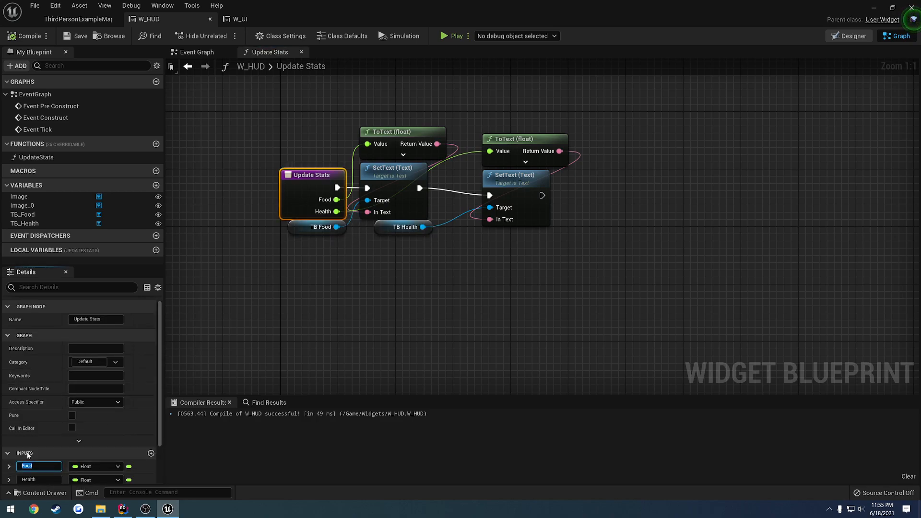
Rename the Food input to Hunger in W_HUD and W_UI Update Stats, then compile W_UI.
{"action": "type", "text": "Hunger"}
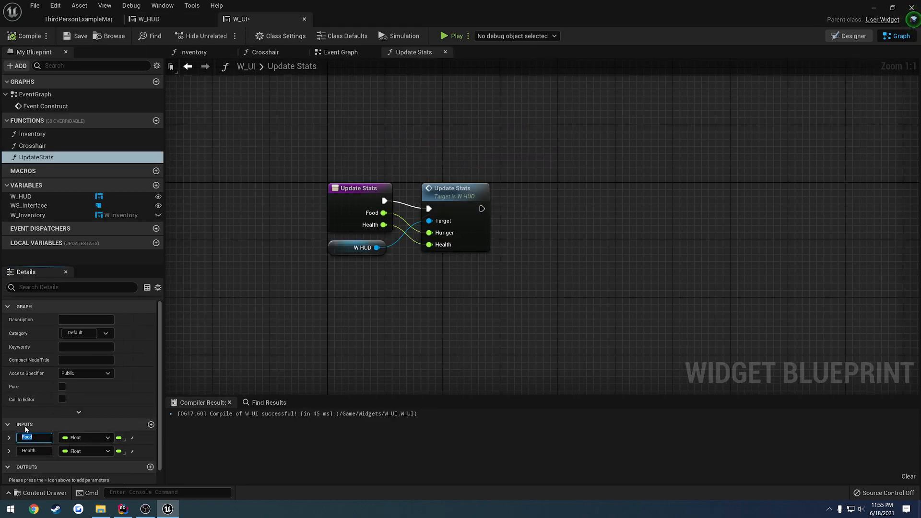
{"action": "type", "text": "Hunger"}
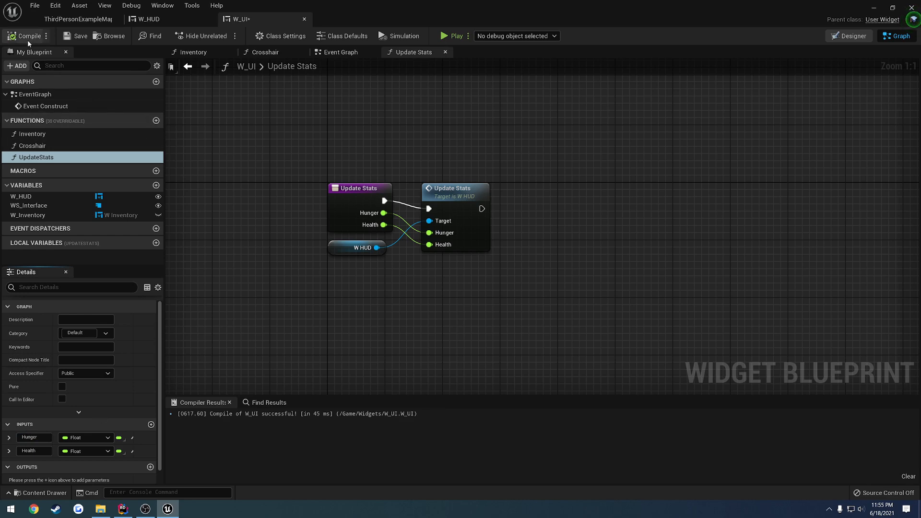
{"action": "left_click", "coordinate": [27, 36]}
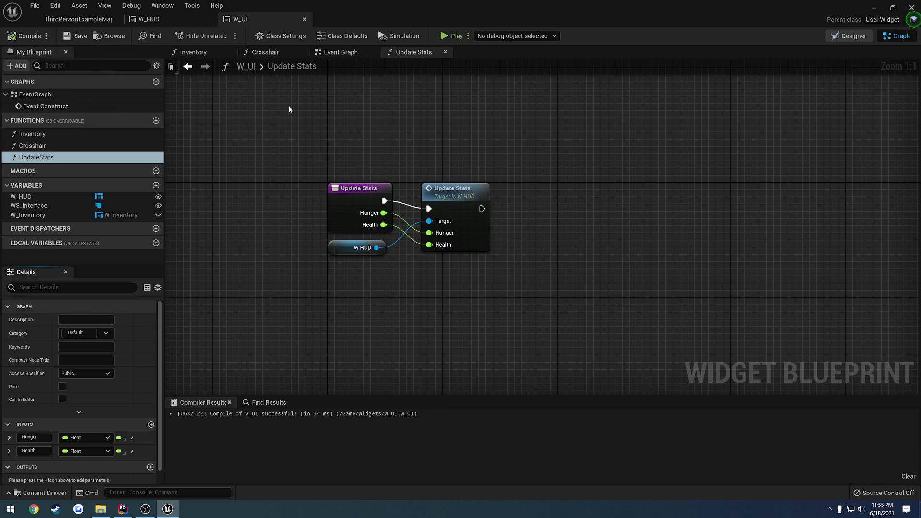
{"action": "left_click", "coordinate": [122, 508]}
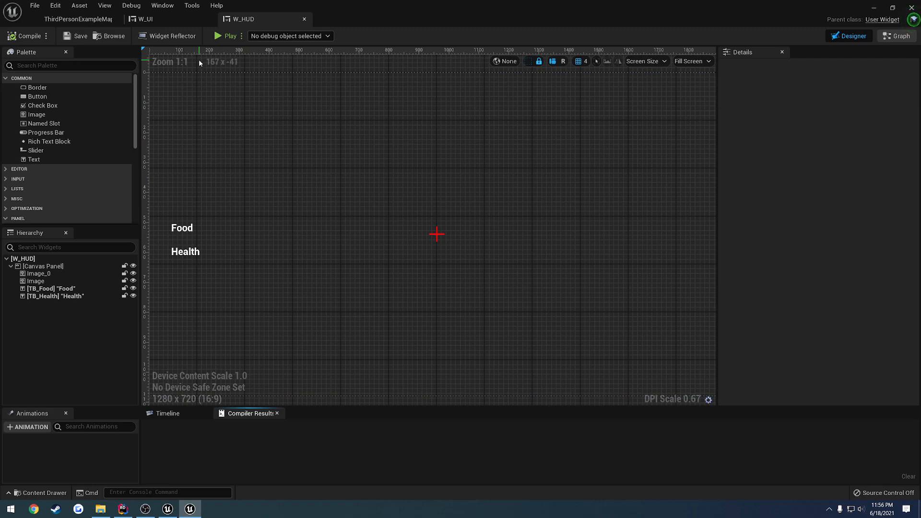
Feed Event Update Stats into W_UI's Update Stats with New Hunger/Health, save, and play.
{"action": "left_click", "coordinate": [76, 19]}
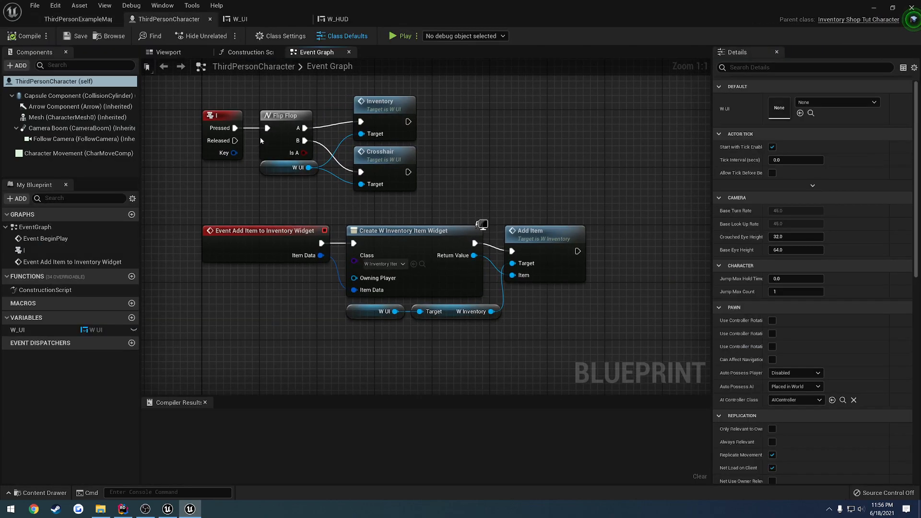
{"action": "left_click", "coordinate": [123, 508]}
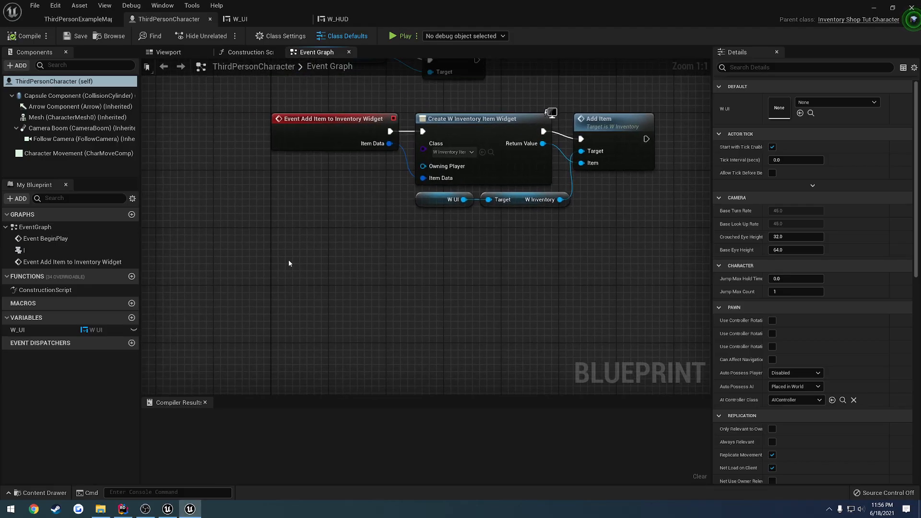
{"action": "type", "text": "UpdateD"}
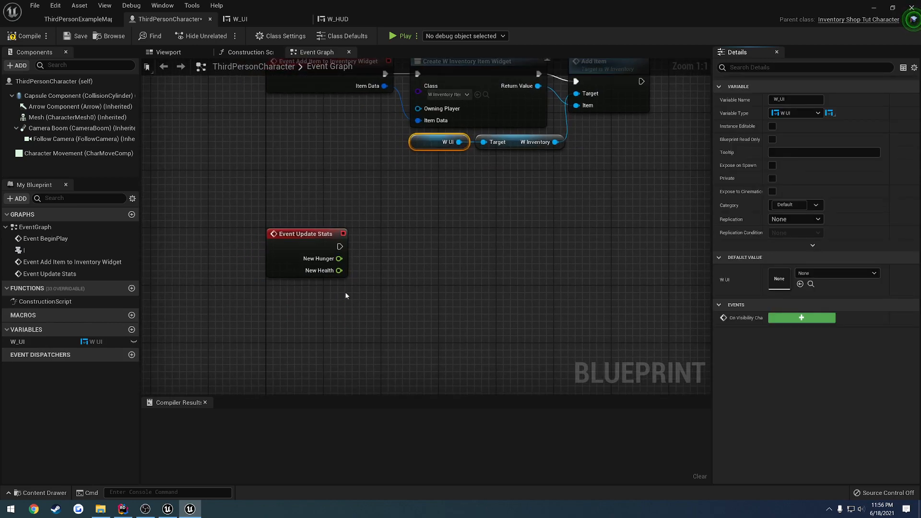
{"action": "left_click_drag", "start_coordinate": [438, 142], "coordinate": [323, 285]}
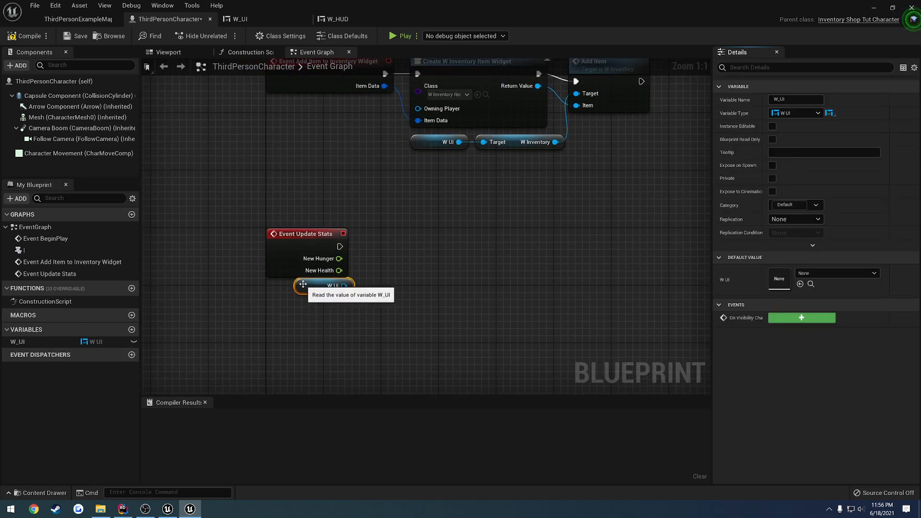
{"action": "left_click_drag", "start_coordinate": [345, 285], "coordinate": [385, 265]}
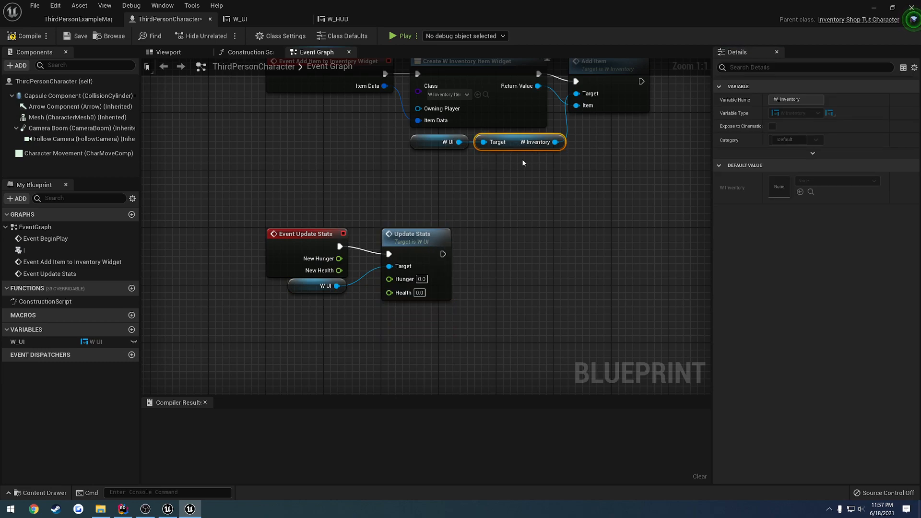
{"action": "mouse_move", "coordinate": [338, 270]}
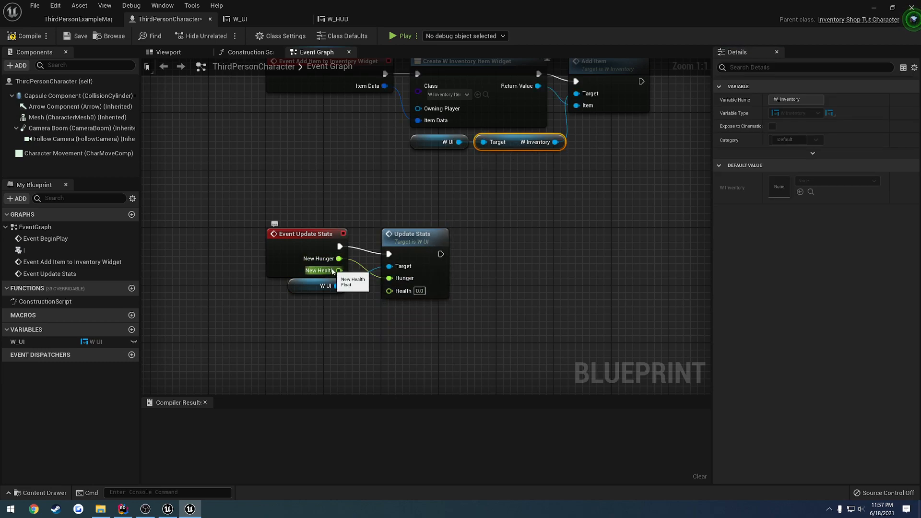
{"action": "left_click", "coordinate": [79, 36]}
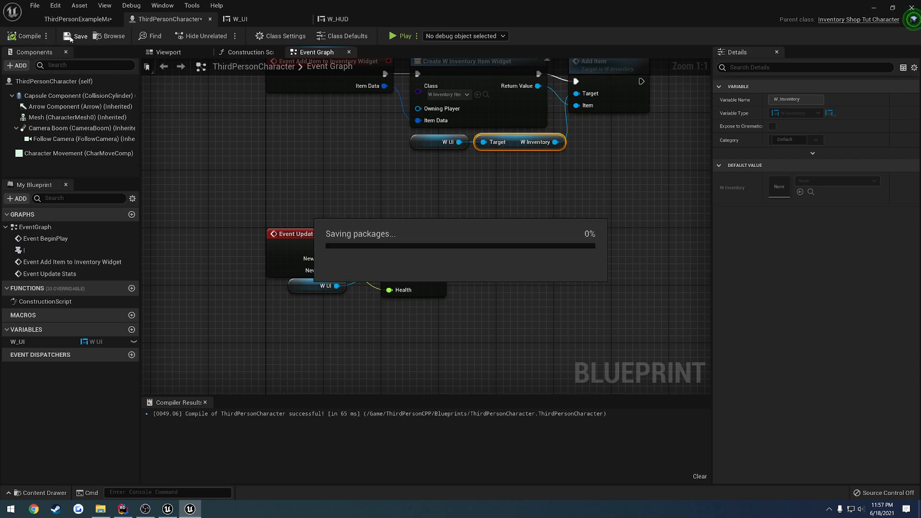
{"action": "left_click", "coordinate": [401, 36]}
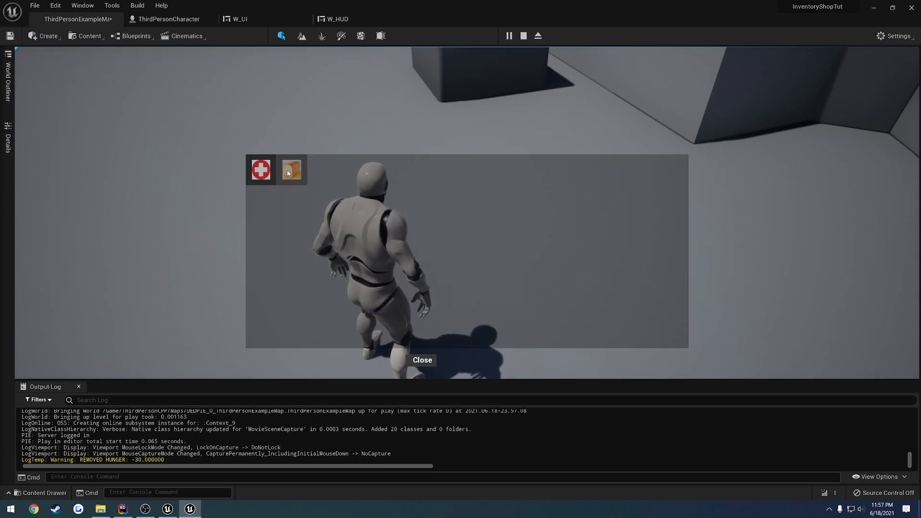
{"action": "left_click", "coordinate": [421, 359]}
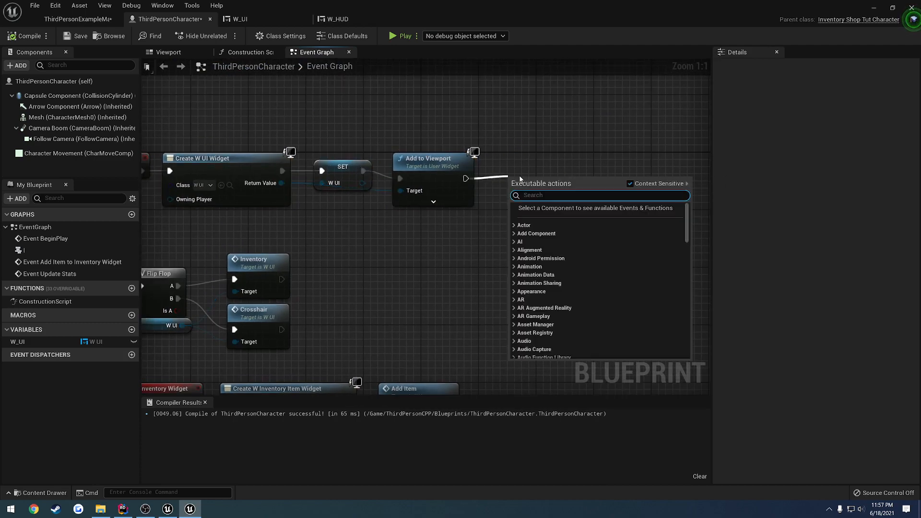
Search 'Update' and add Event Update Stats, ending up with an unnamed CustomEvent_0 node.
{"action": "type", "text": "Updat"}
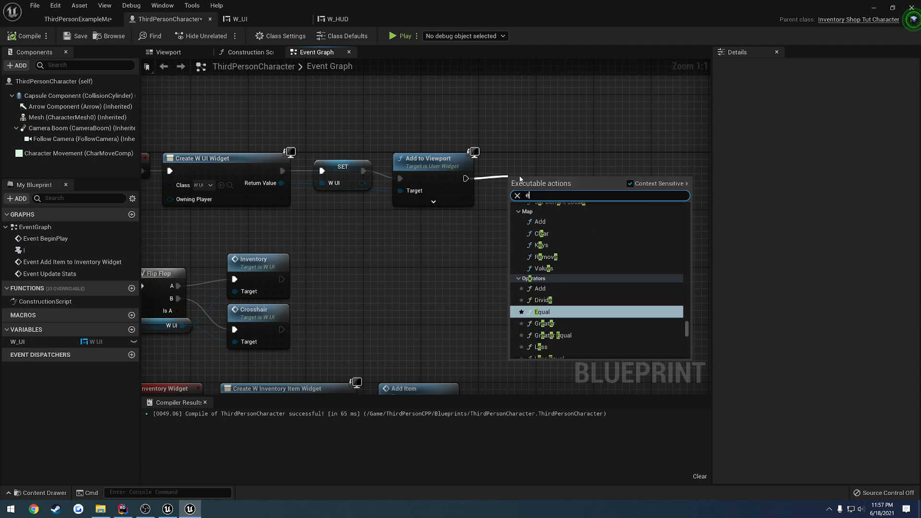
{"action": "type", "text": "vent upd"}
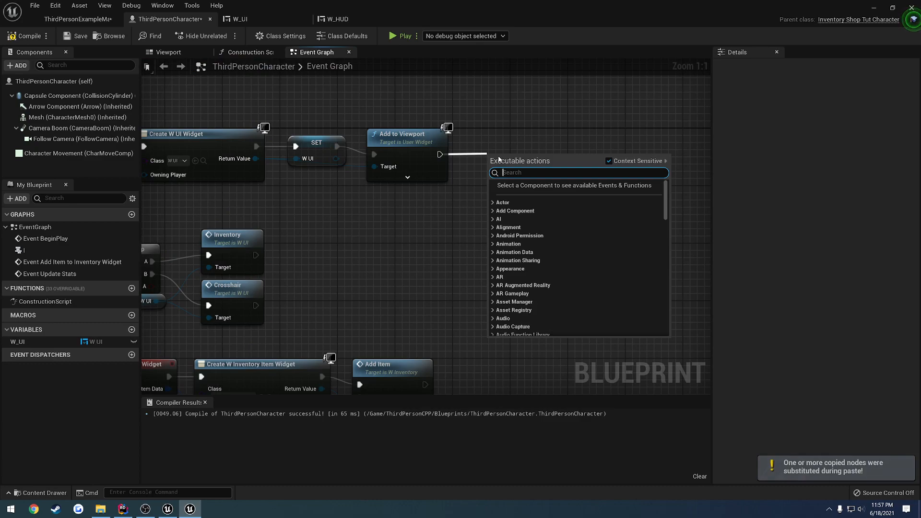
{"action": "type", "text": "Updat"}
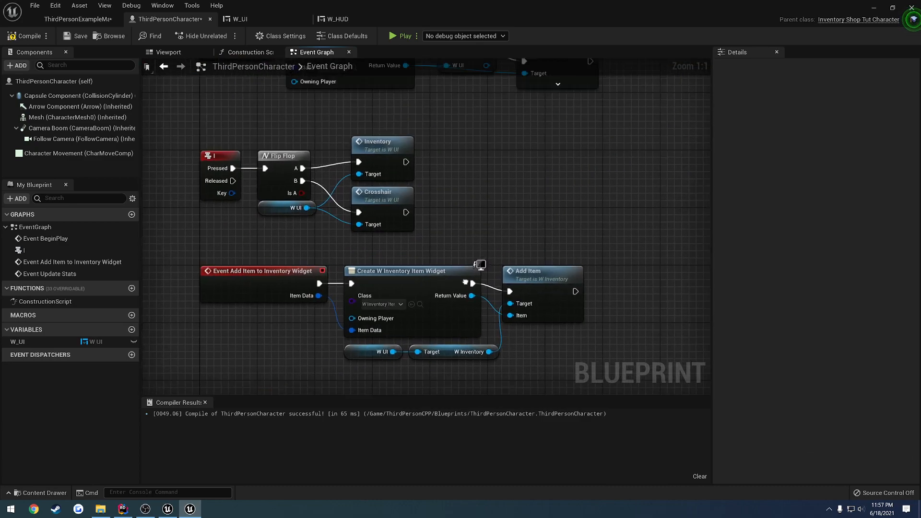
{"action": "type", "text": "Update"}
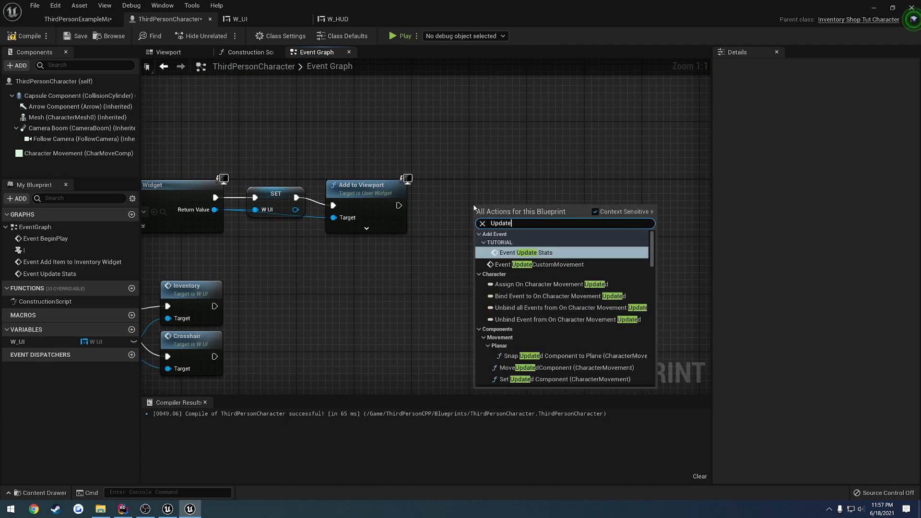
{"action": "left_click", "coordinate": [527, 252]}
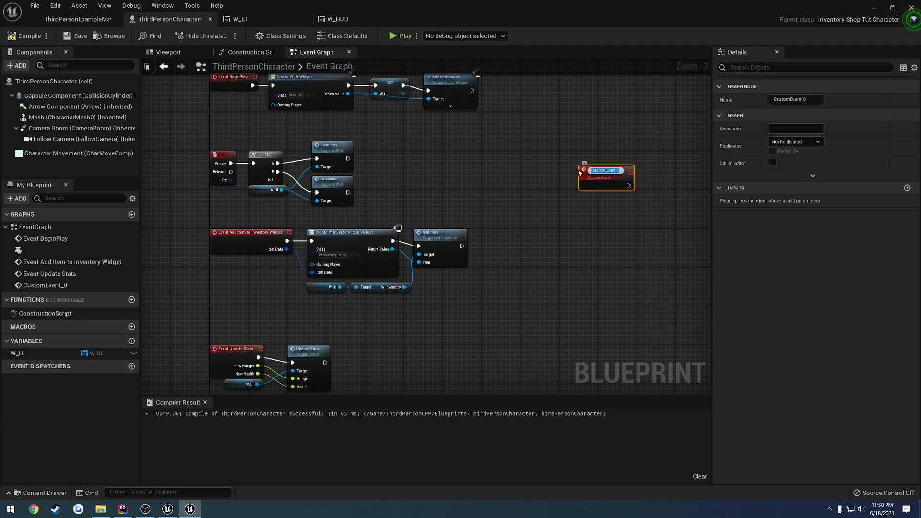
{"action": "type", "text": "ADF"}
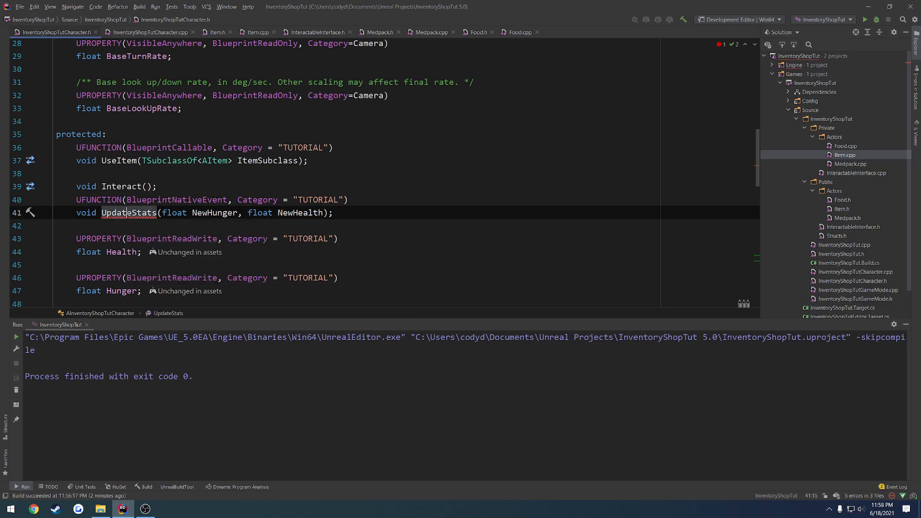
Try a {} body on the UpdateStats declaration, hit the build error, revert, and rebuild.
{"action": "left_click", "coordinate": [148, 32]}
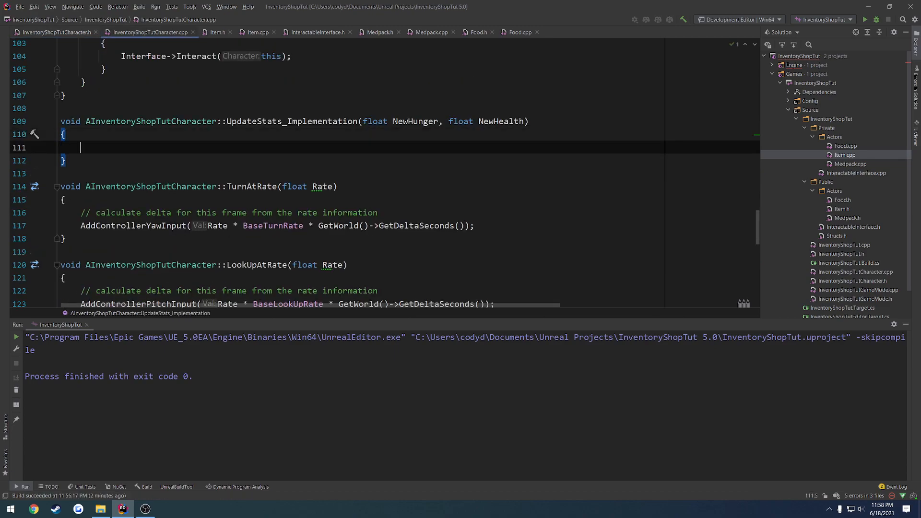
{"action": "left_click", "coordinate": [53, 32]}
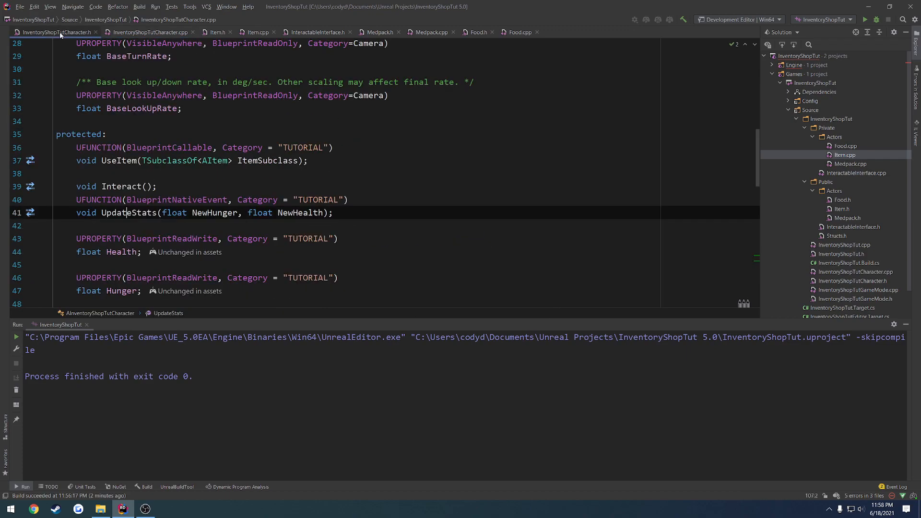
{"action": "type", "text": "{}"}
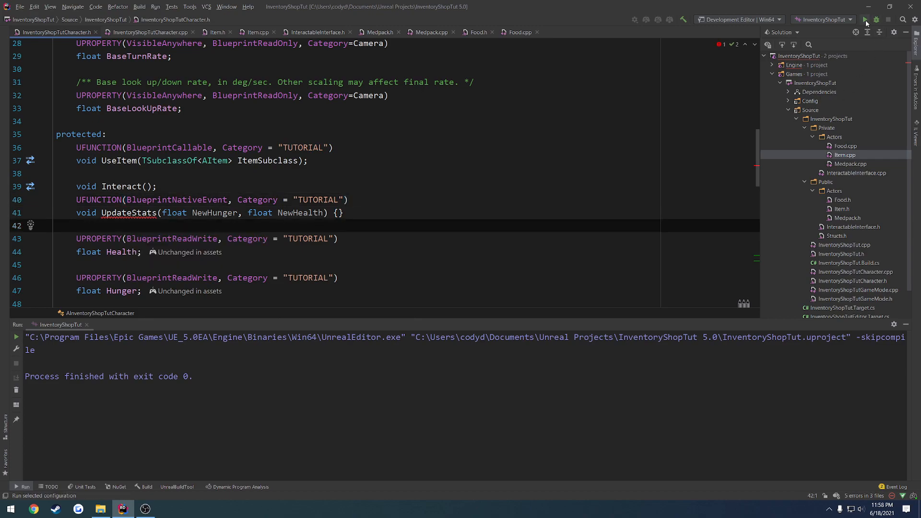
{"action": "left_click", "coordinate": [876, 19]}
{"action": "type", "text": ";"}
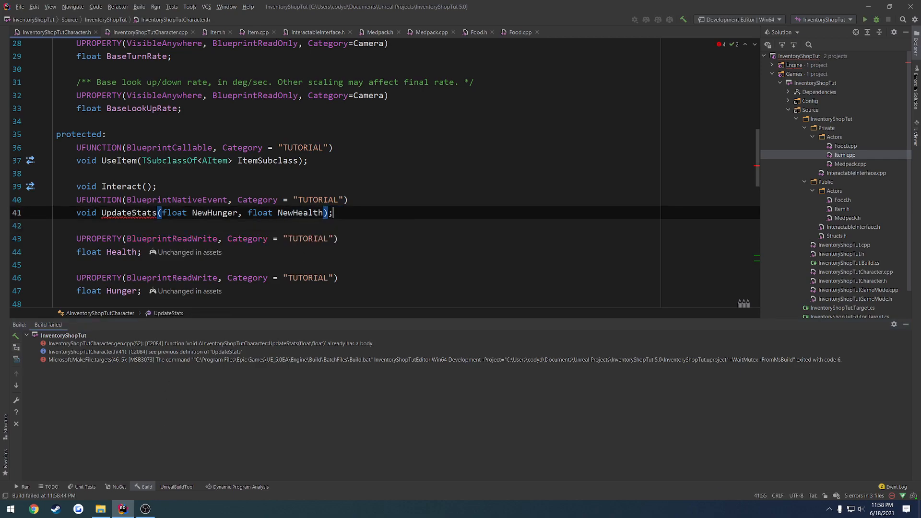
{"action": "left_click", "coordinate": [151, 32]}
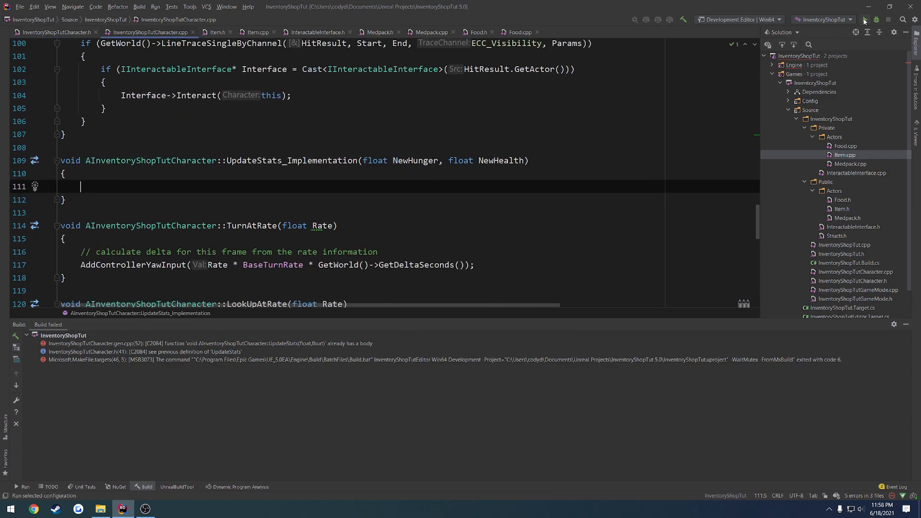
{"action": "left_click", "coordinate": [875, 20]}
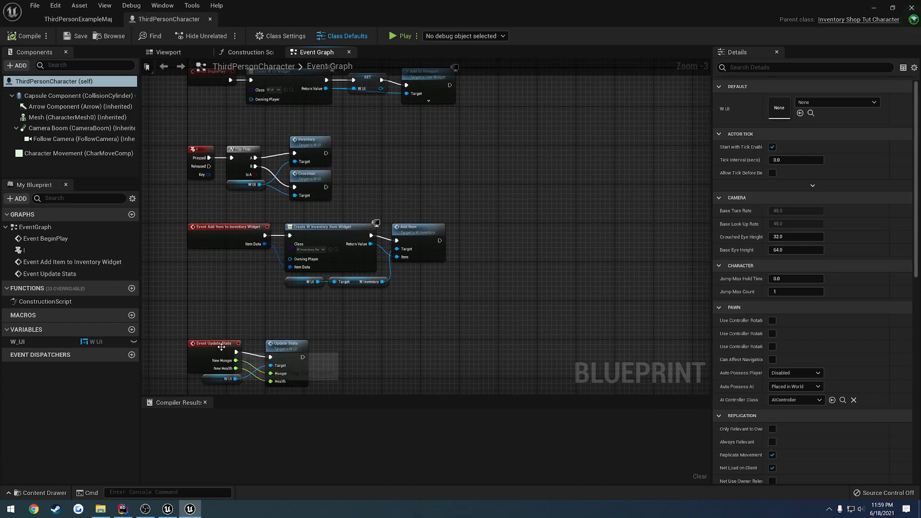
{"action": "left_click", "coordinate": [28, 36]}
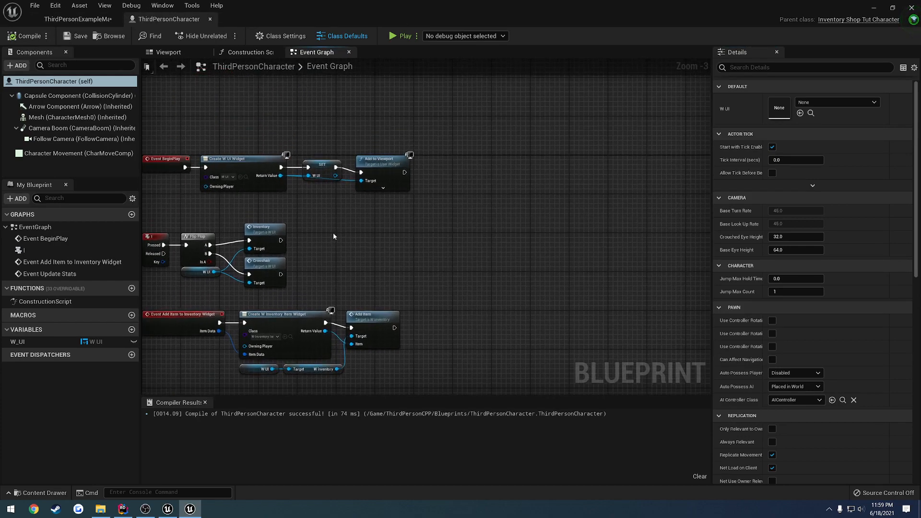
{"action": "type", "text": "update st"}
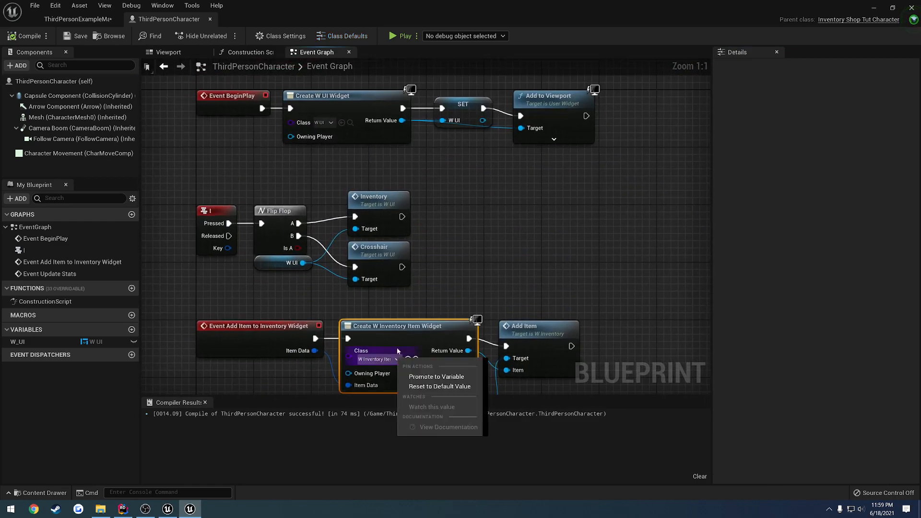
{"action": "scroll", "scroll_direction": "down", "scroll_amount": 3}
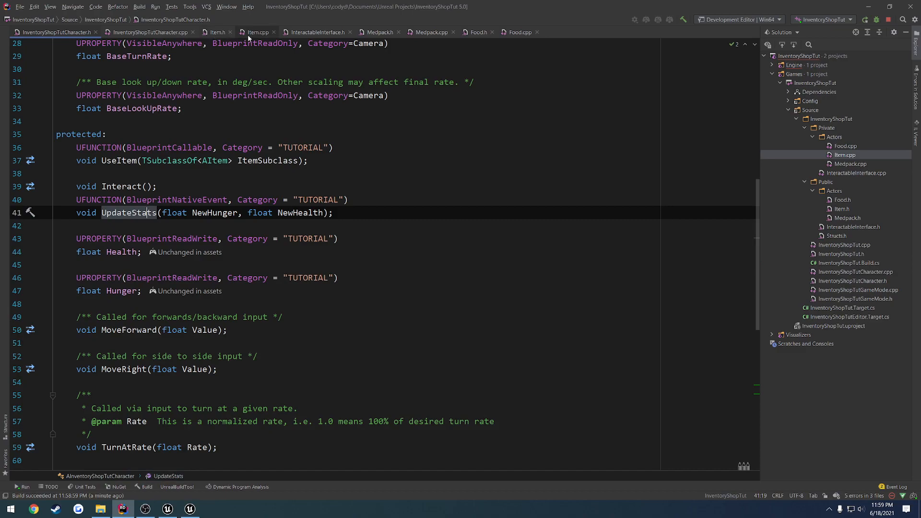
Switch to InventoryShopTutCharacter.cpp and scroll through the constructor code.
{"action": "left_click", "coordinate": [150, 32]}
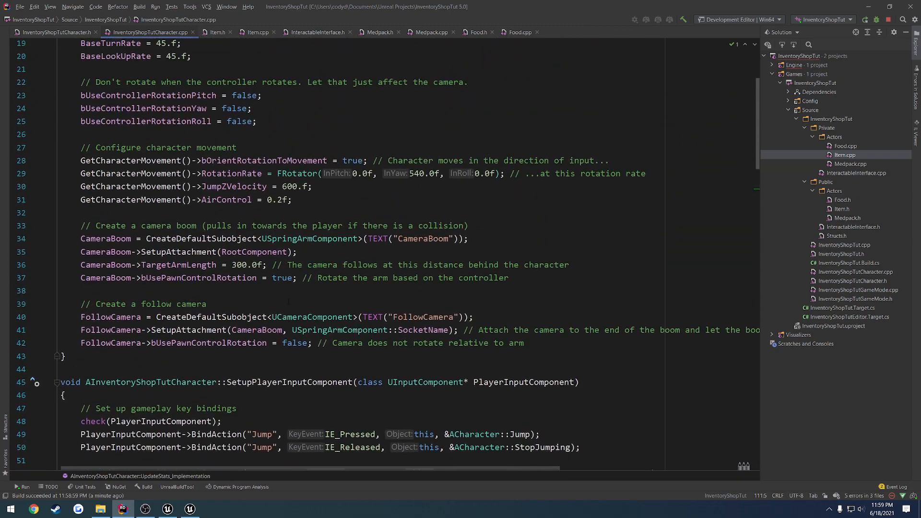
{"action": "scroll", "scroll_direction": "down", "scroll_amount": 3}
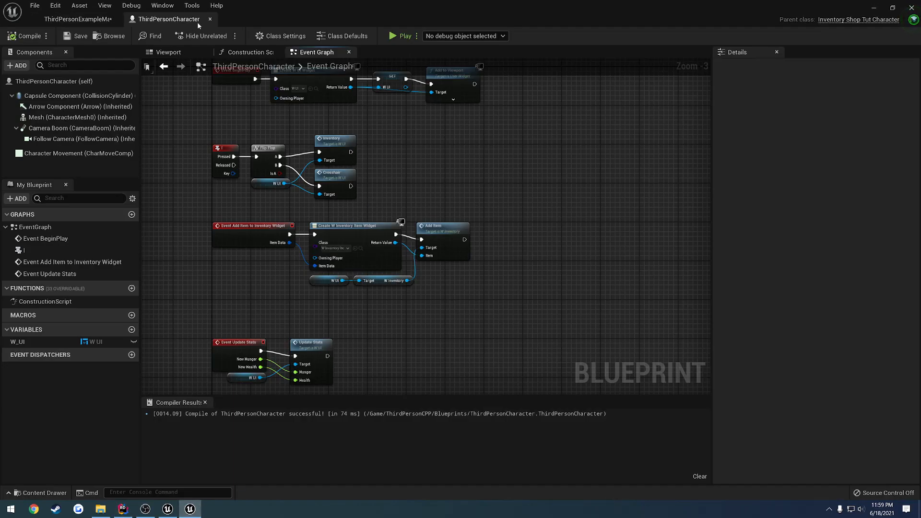
Close the ThirdPersonCharacter Blueprint editor to return to ThirdPersonExampleMap.
{"action": "left_click", "coordinate": [34, 5]}
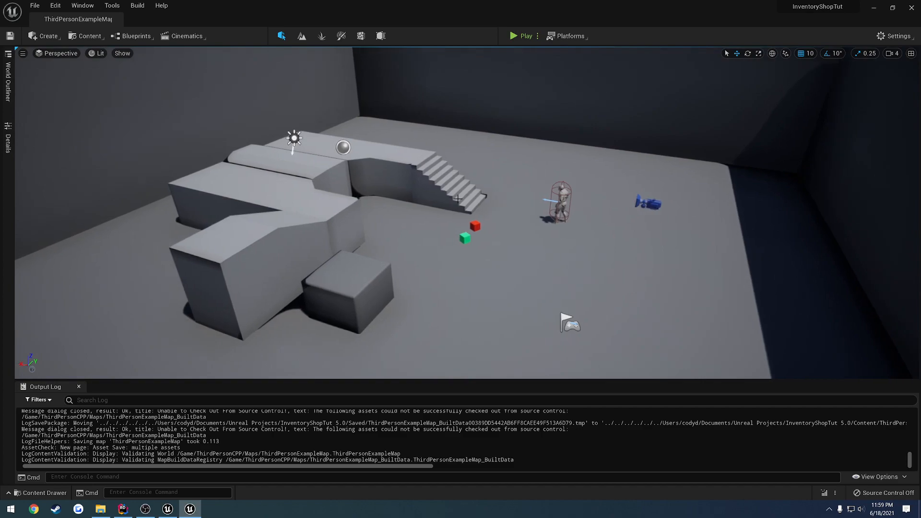
{"action": "left_click", "coordinate": [537, 36]}
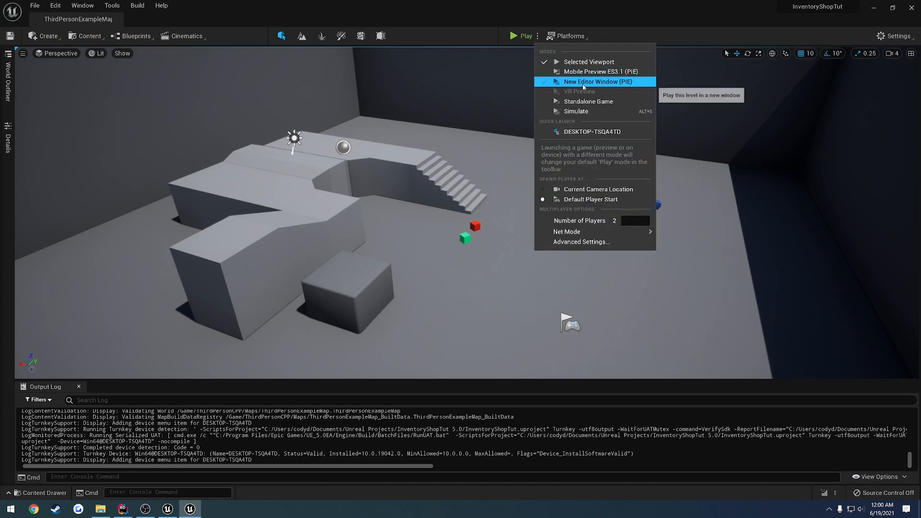
Launch a 2-player New Editor Window (PIE) test showing Food and Health HUDs.
{"action": "left_click", "coordinate": [599, 82]}
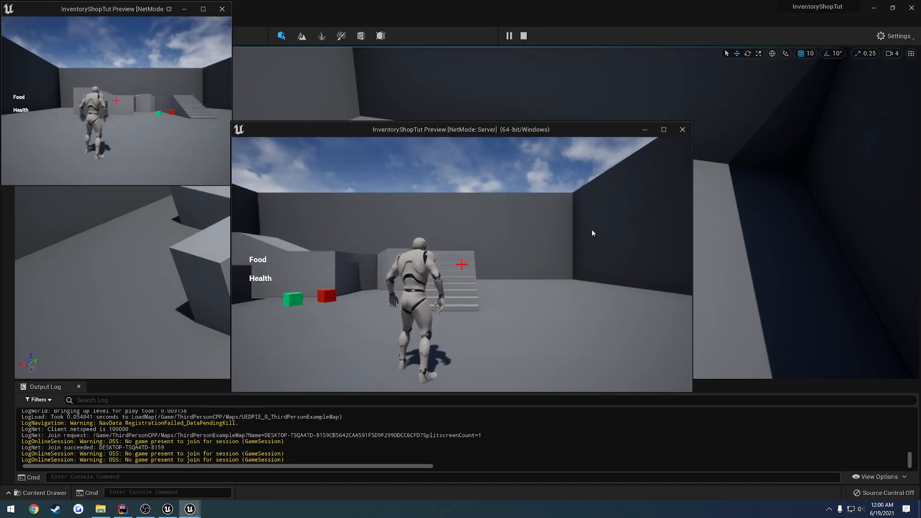
{"action": "left_click_drag", "start_coordinate": [463, 129], "coordinate": [664, 229]}
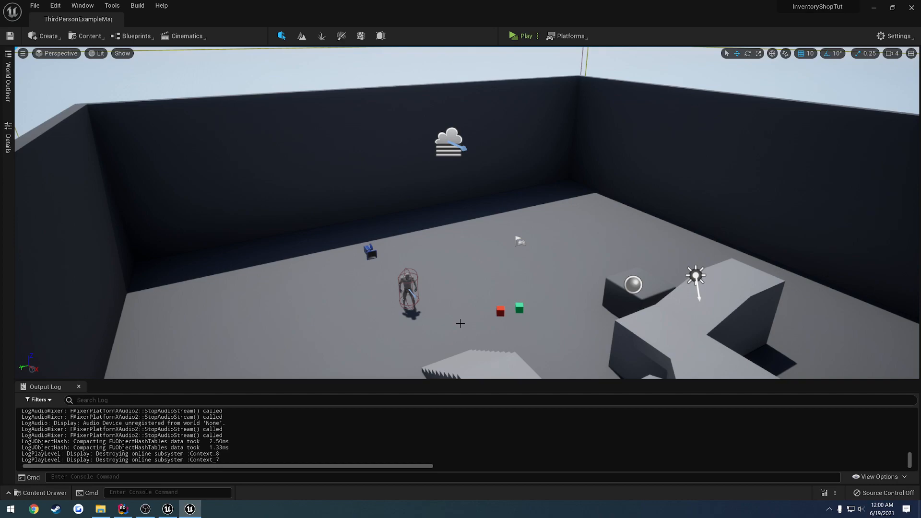
{"action": "mouse_move", "coordinate": [470, 294]}
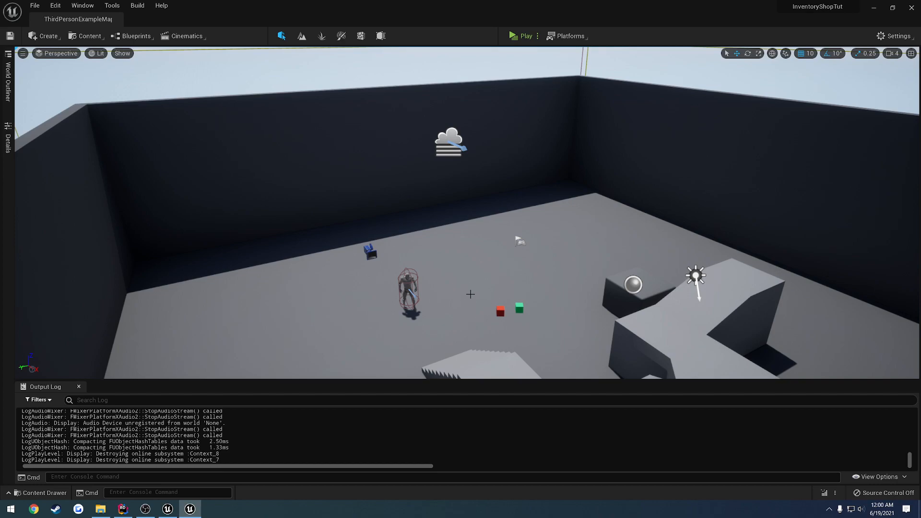